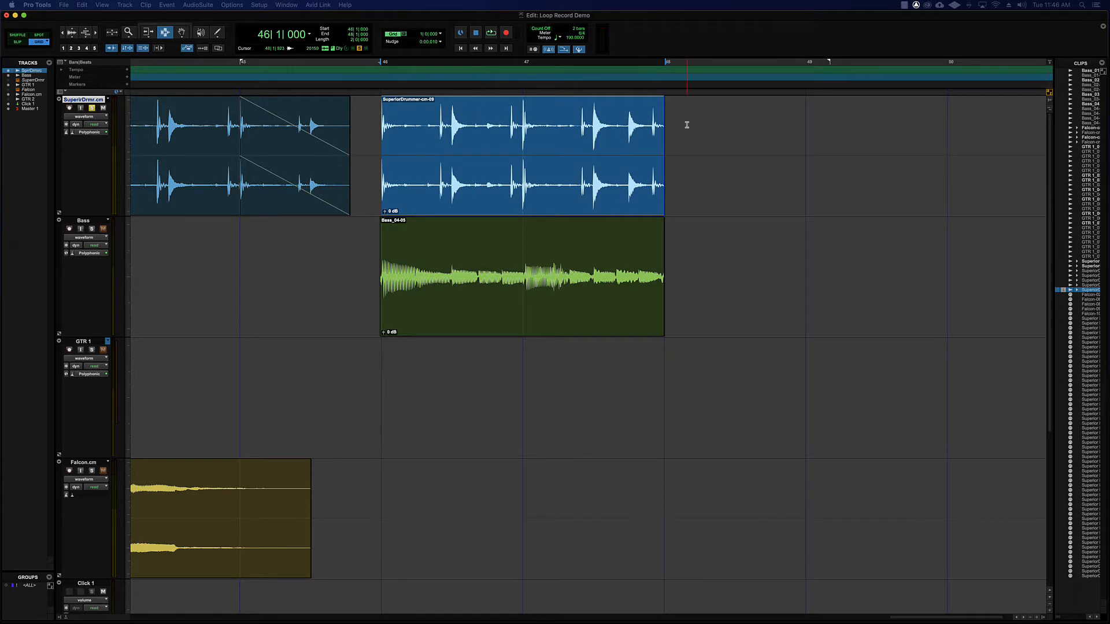
mouse_move(518, 260)
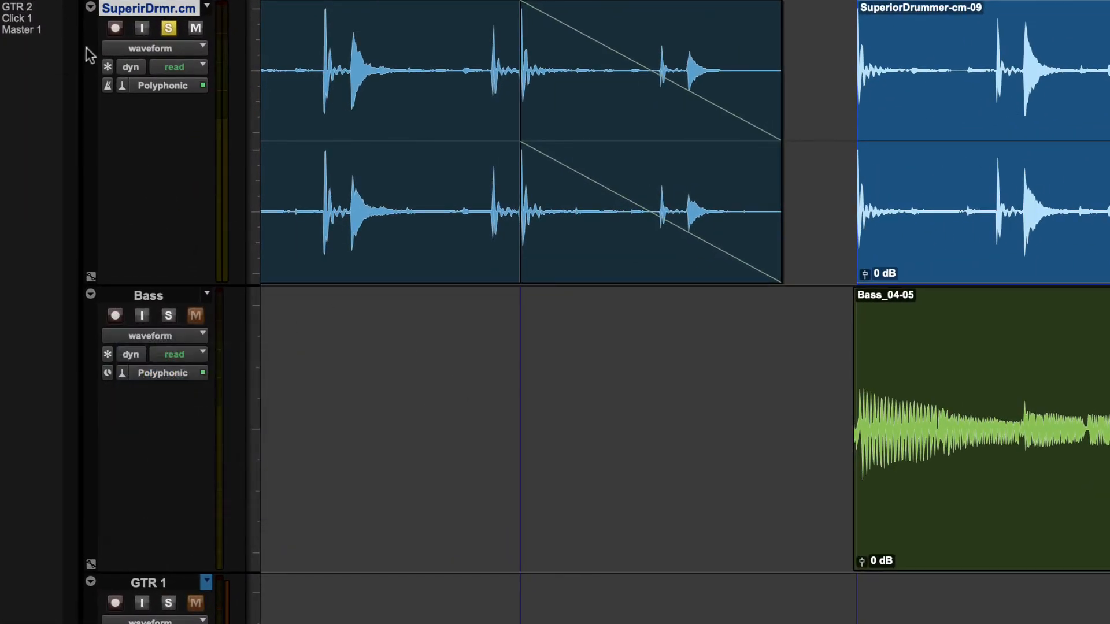
mouse_move(380, 337)
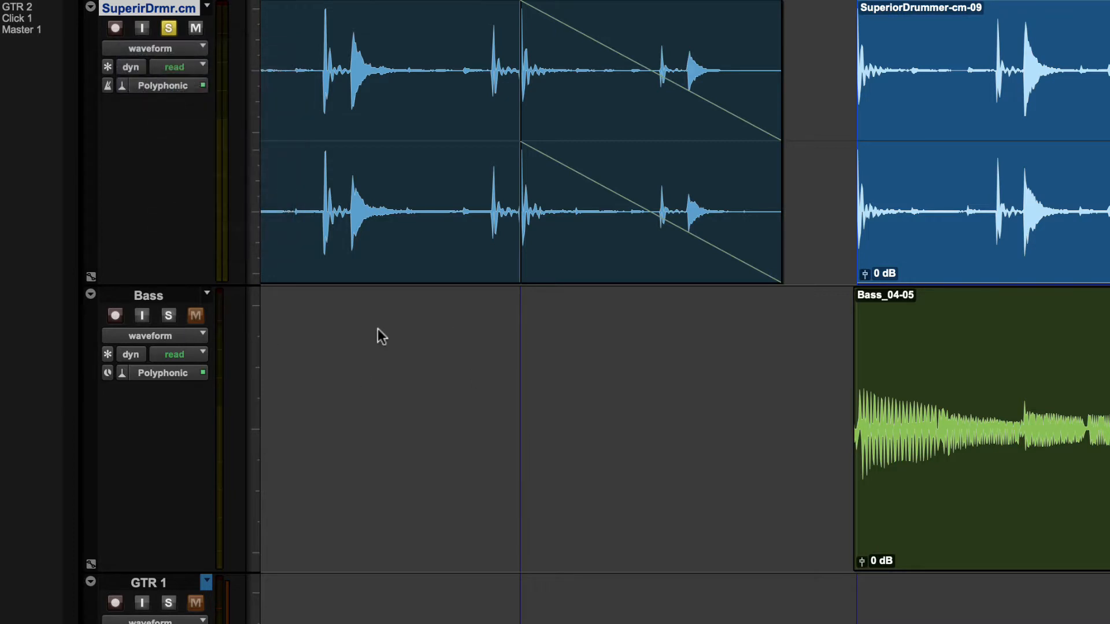
mouse_move(850, 315)
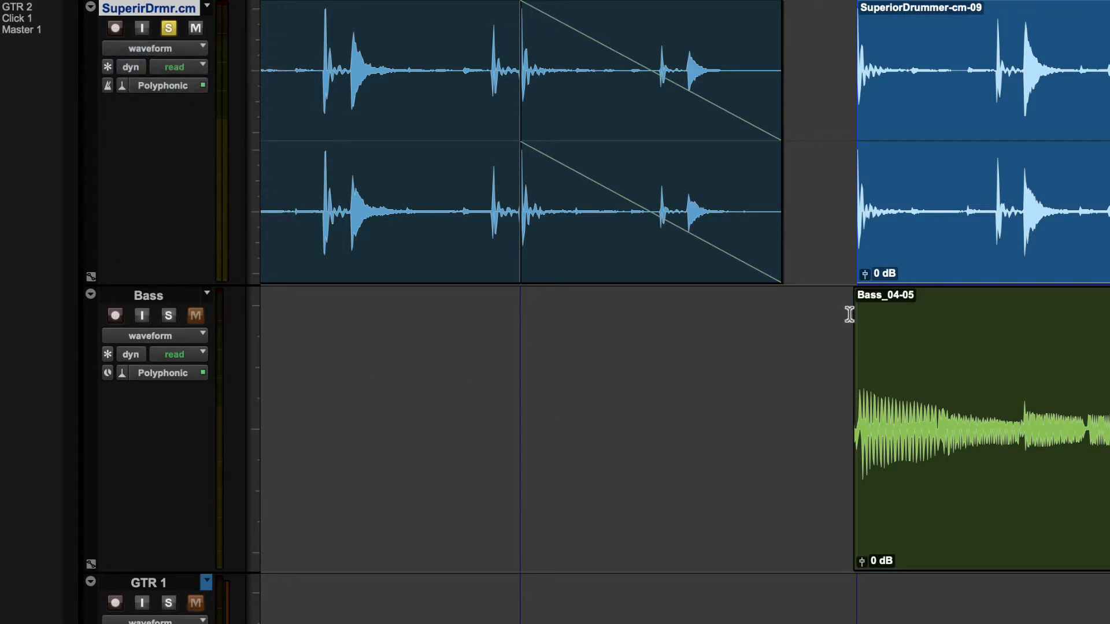
mouse_move(859, 437)
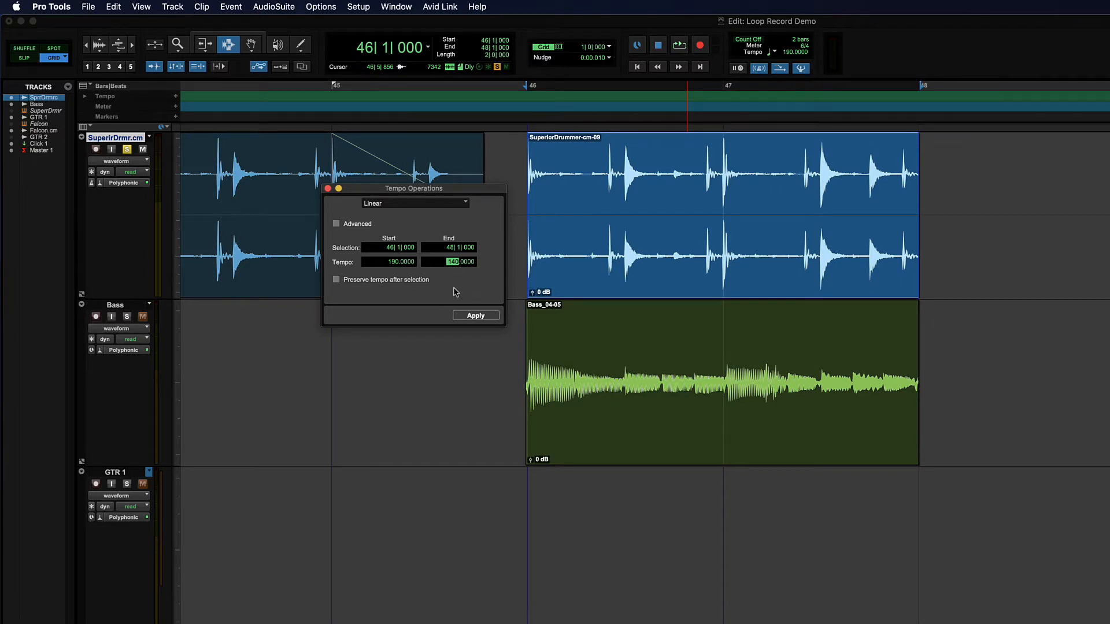
Apply the linear tempo ramp from 190 to 140 across bars 46|1–48|1.
left_click(475, 314)
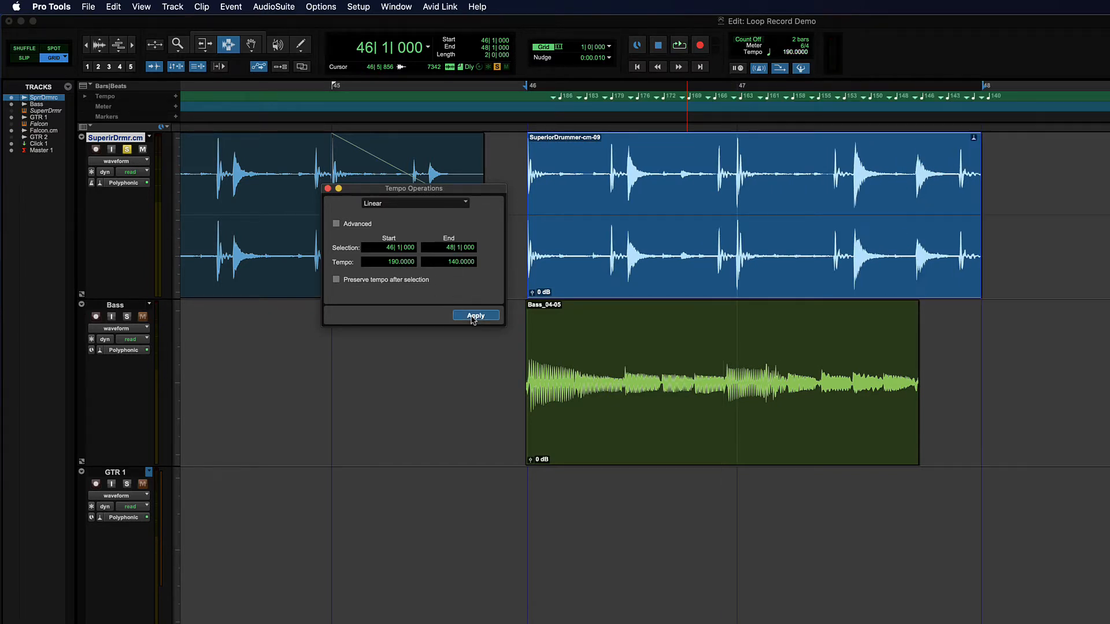
left_click(476, 314)
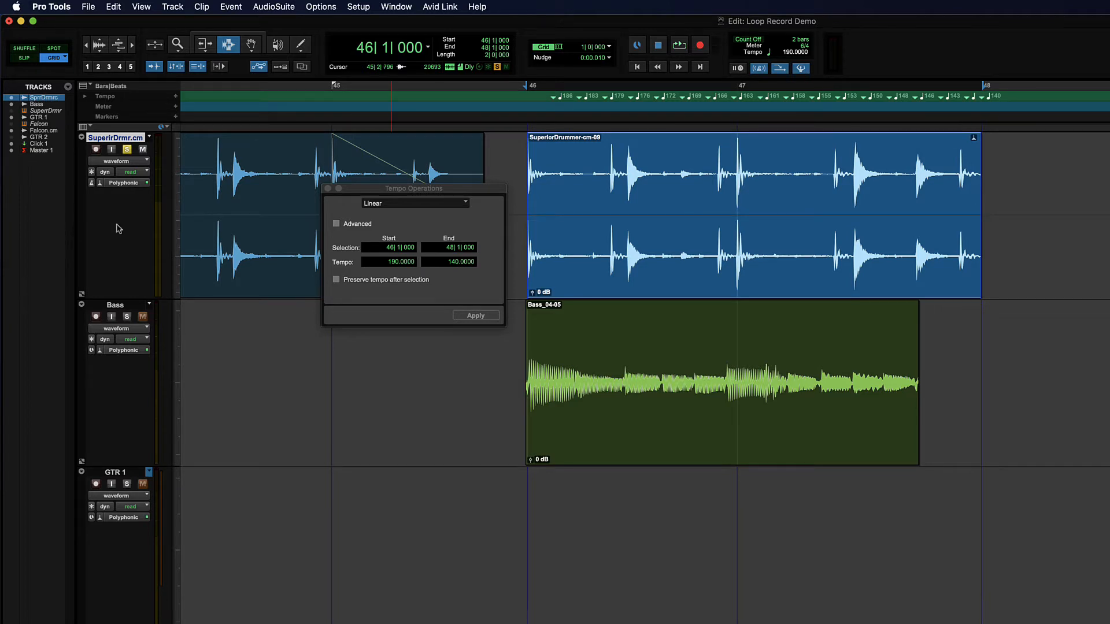
Close Tempo Operations and confirm the drum track on Ticks, the Bass track on Samples.
left_click(475, 314)
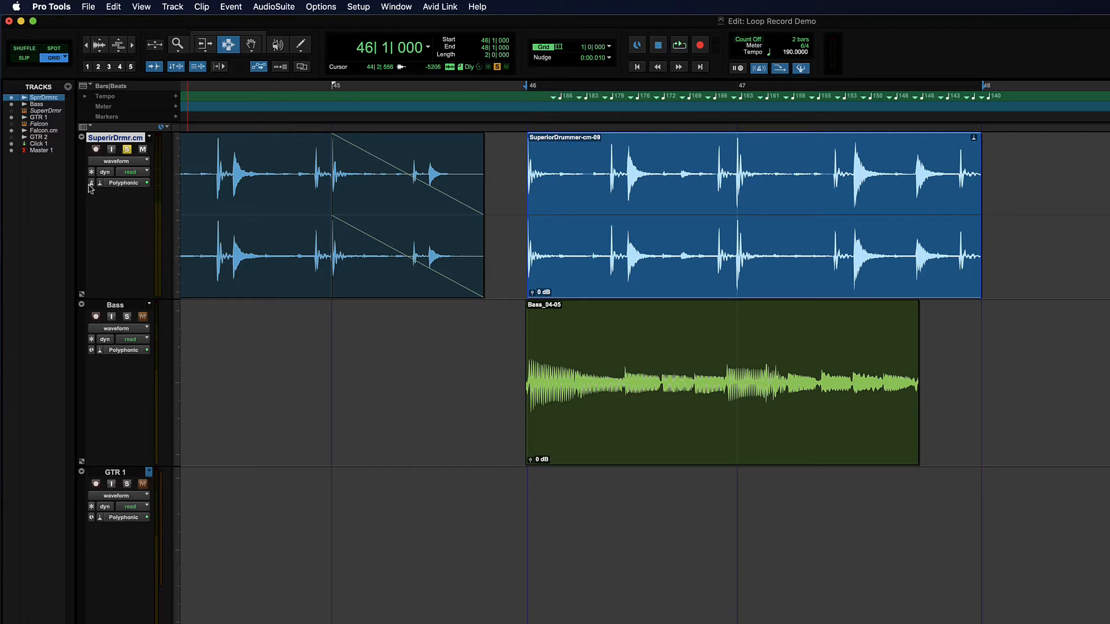
left_click(92, 182)
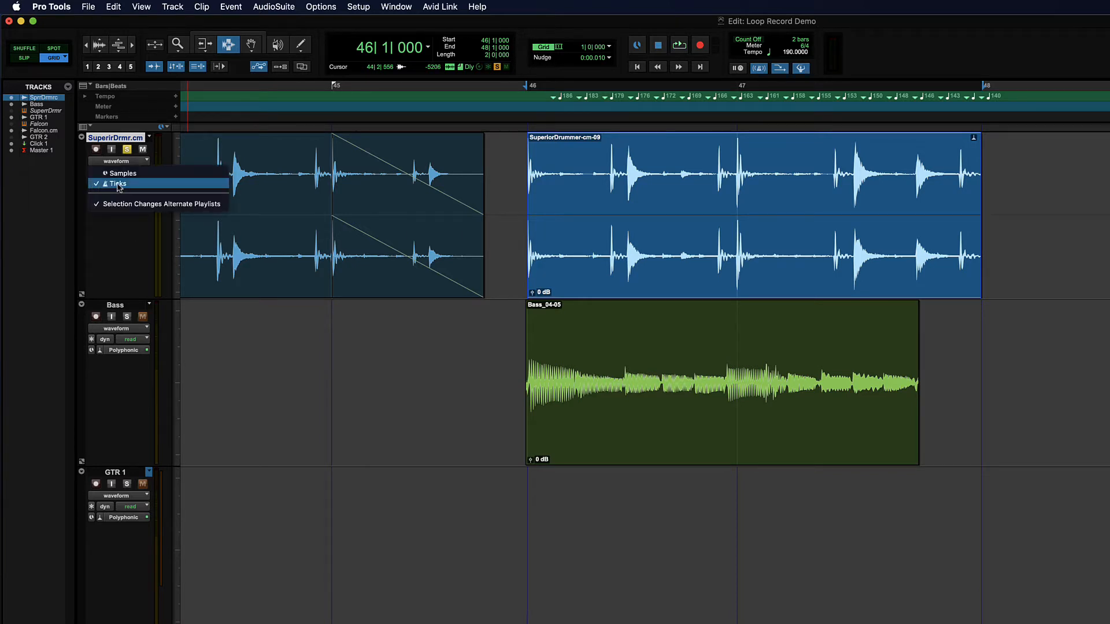
left_click(117, 183)
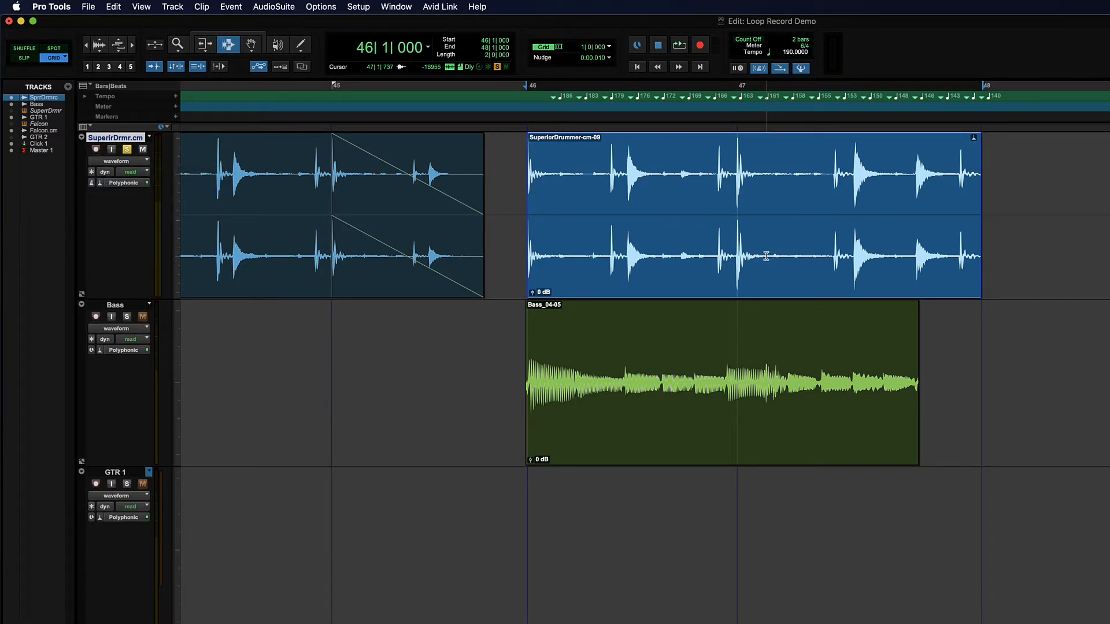
left_click(90, 339)
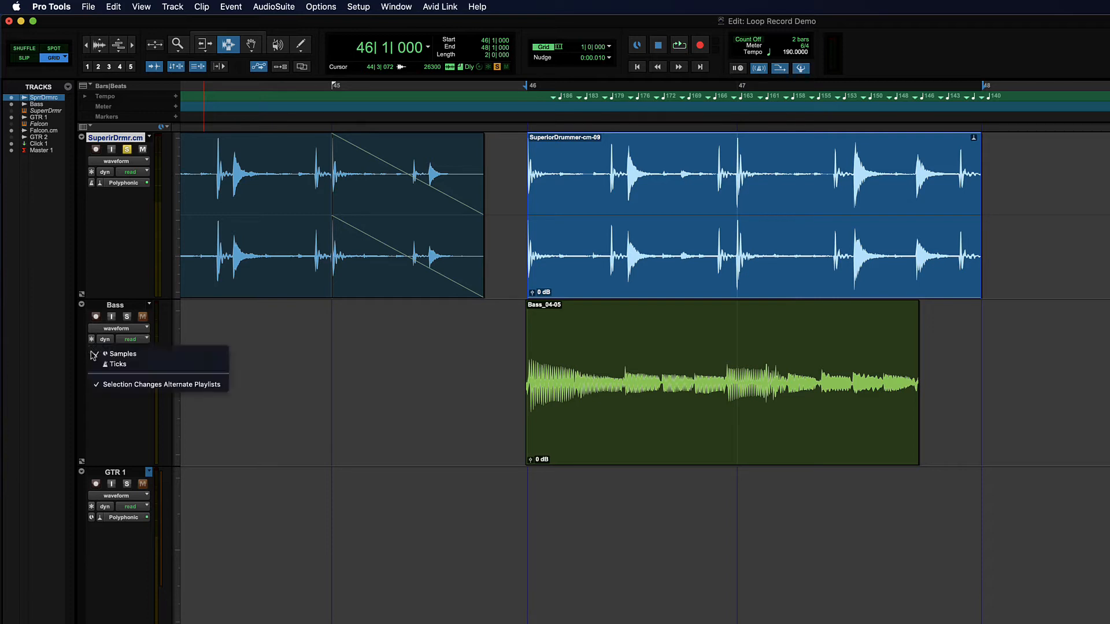
left_click(122, 354)
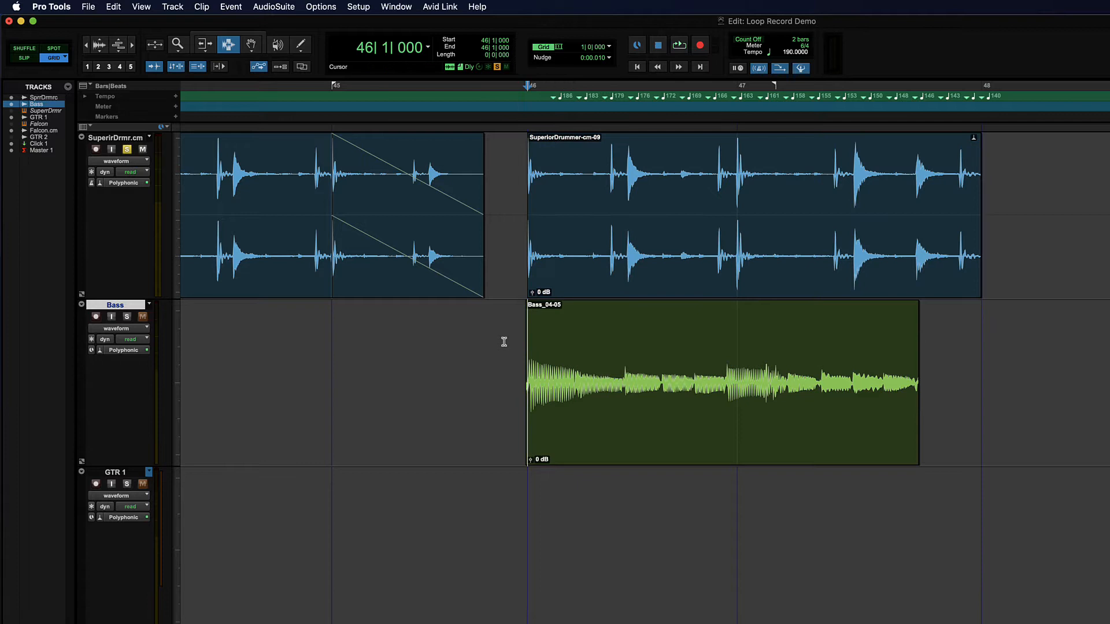
Select the Bass_04-05 clip and choose an option from its context menu.
left_click(652, 335)
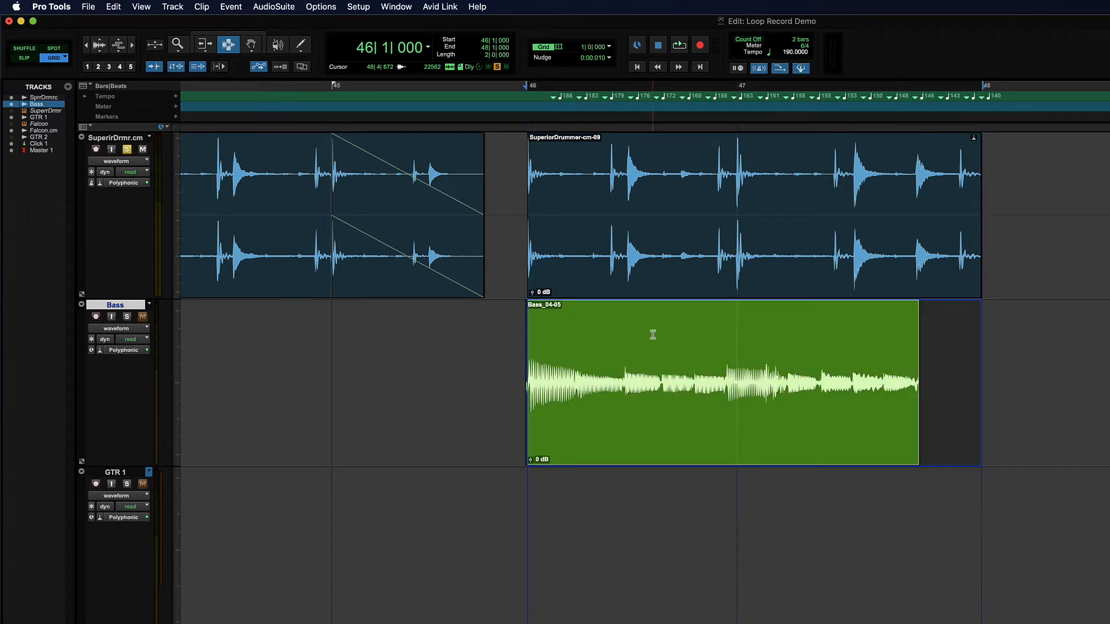
right_click(652, 335)
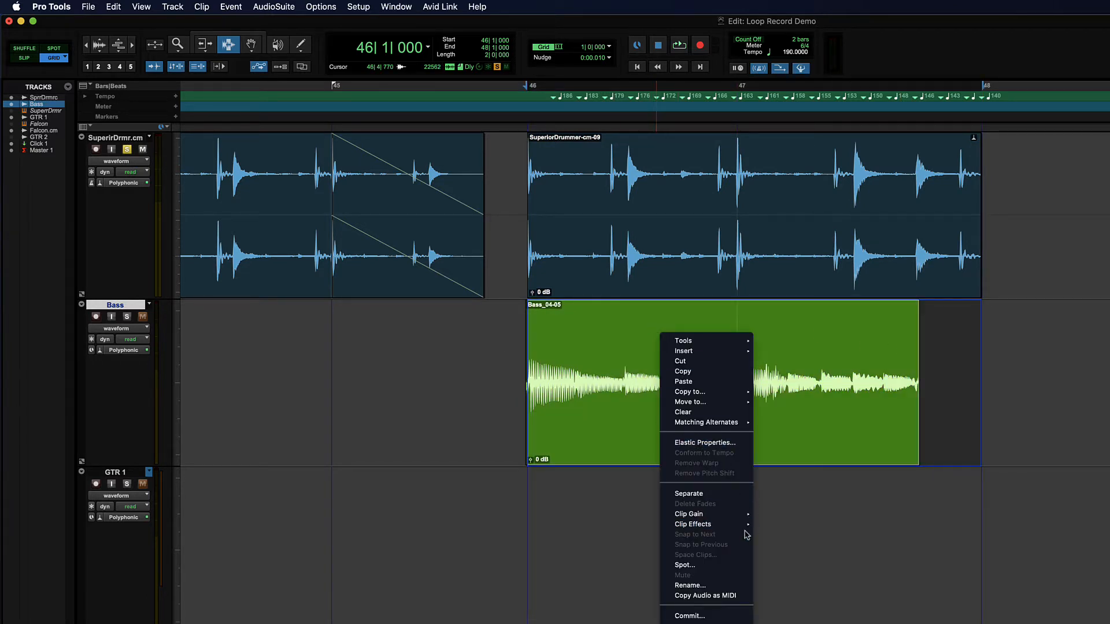
left_click(688, 493)
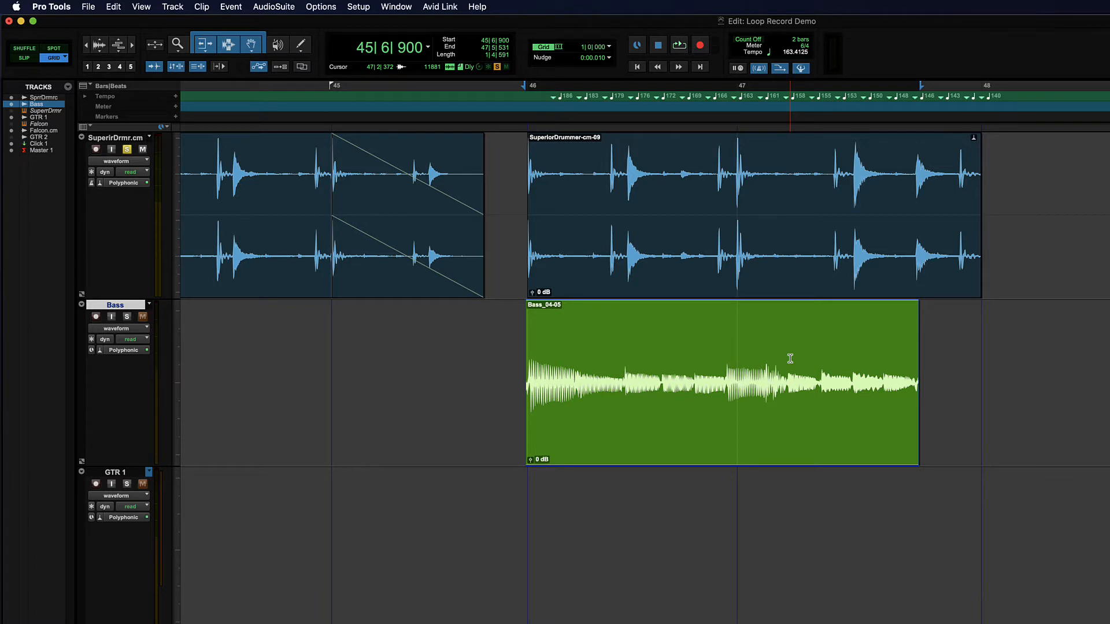
mouse_move(634, 353)
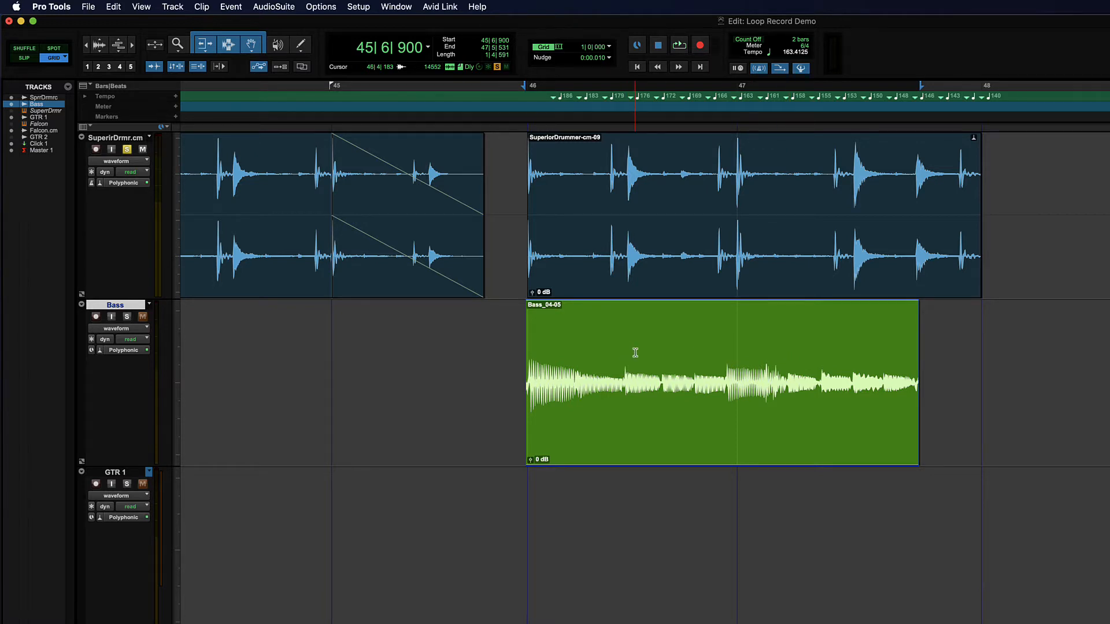
Show the Bass track in Analysis view, then switch it to Warp view.
left_click(115, 327)
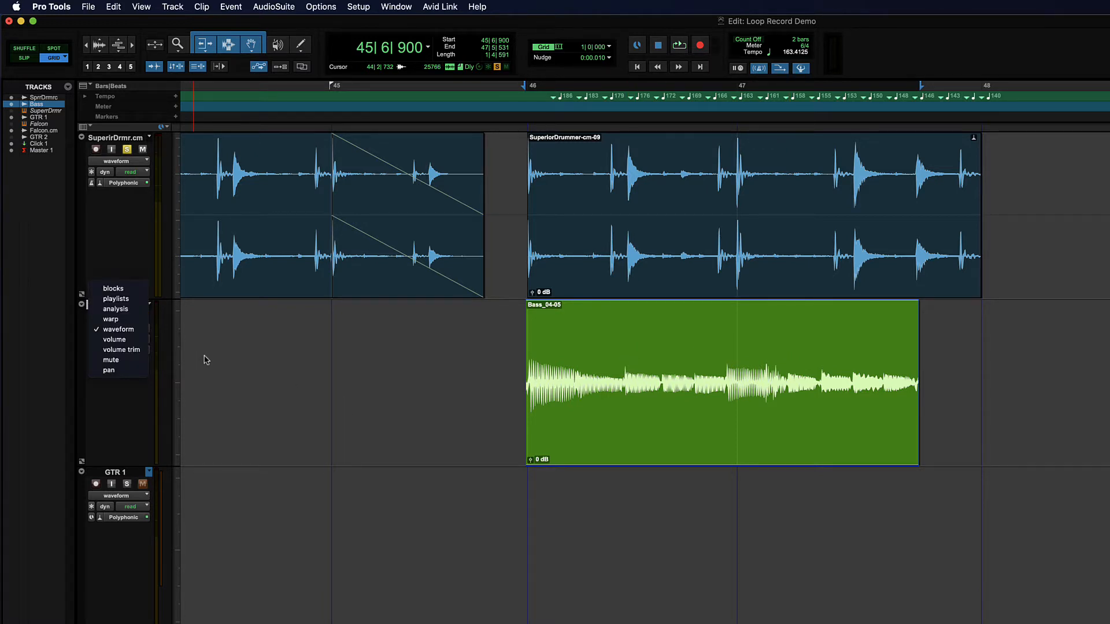
left_click(115, 309)
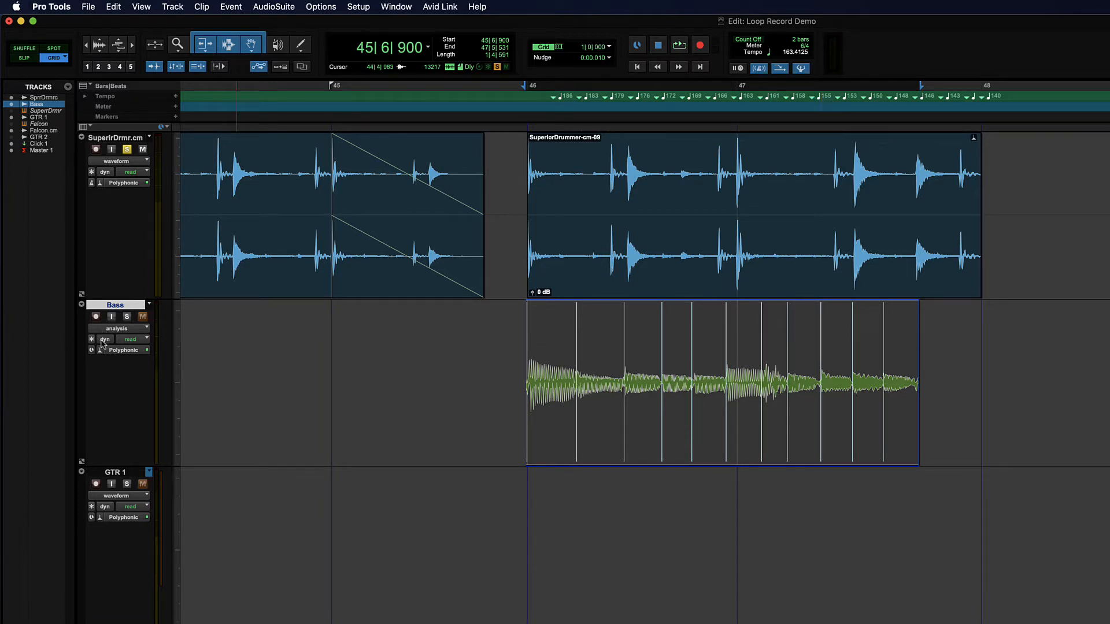
left_click(116, 327)
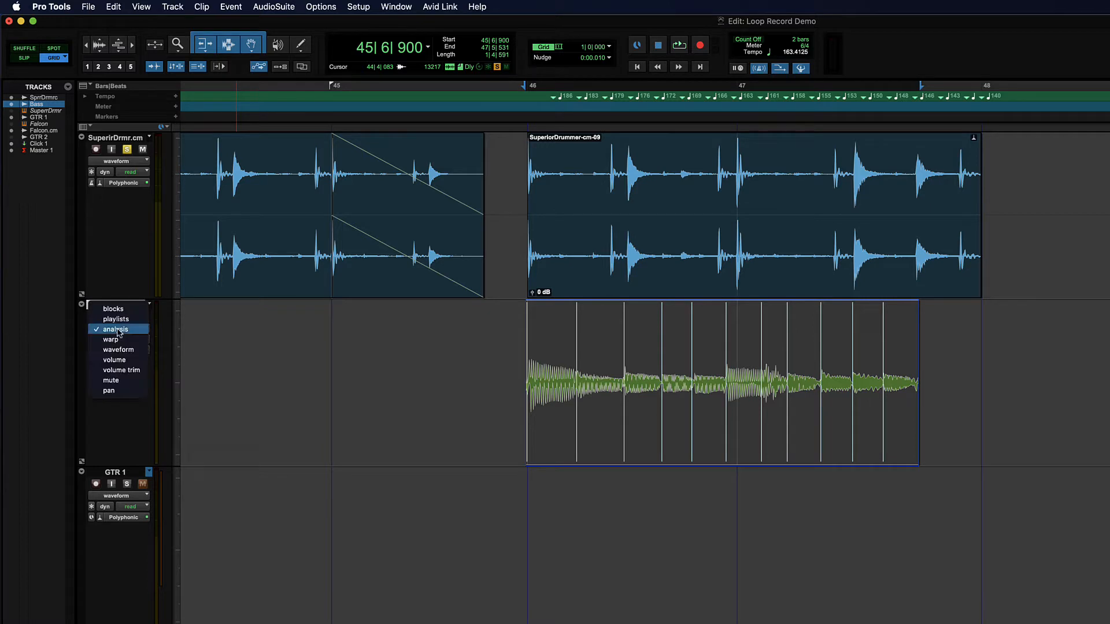
left_click(111, 339)
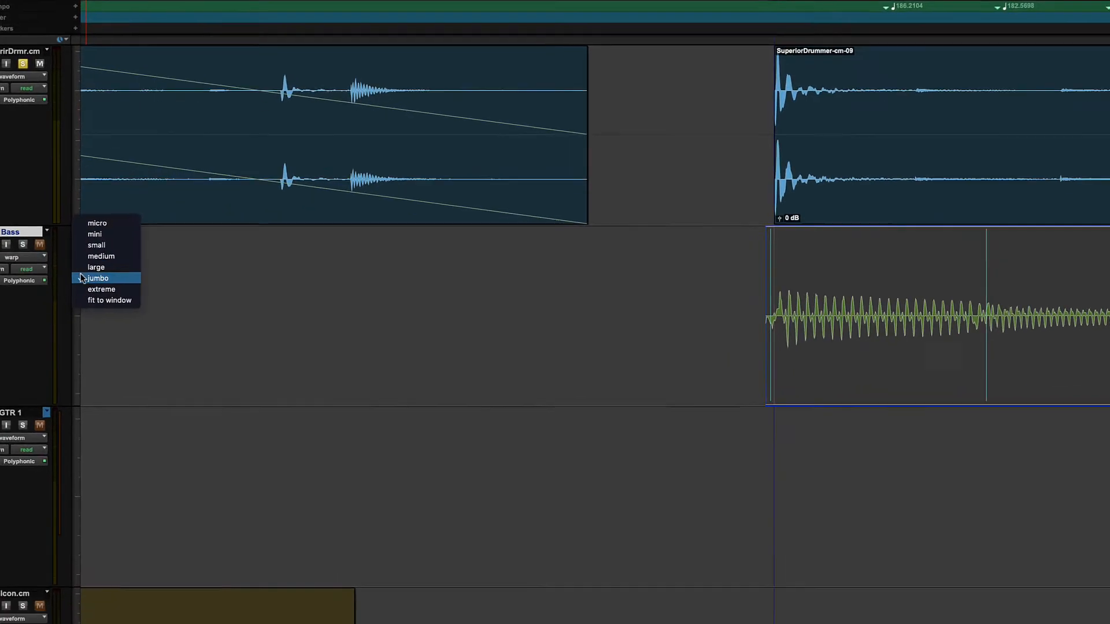
Set the Bass track height to Jumbo.
left_click(97, 277)
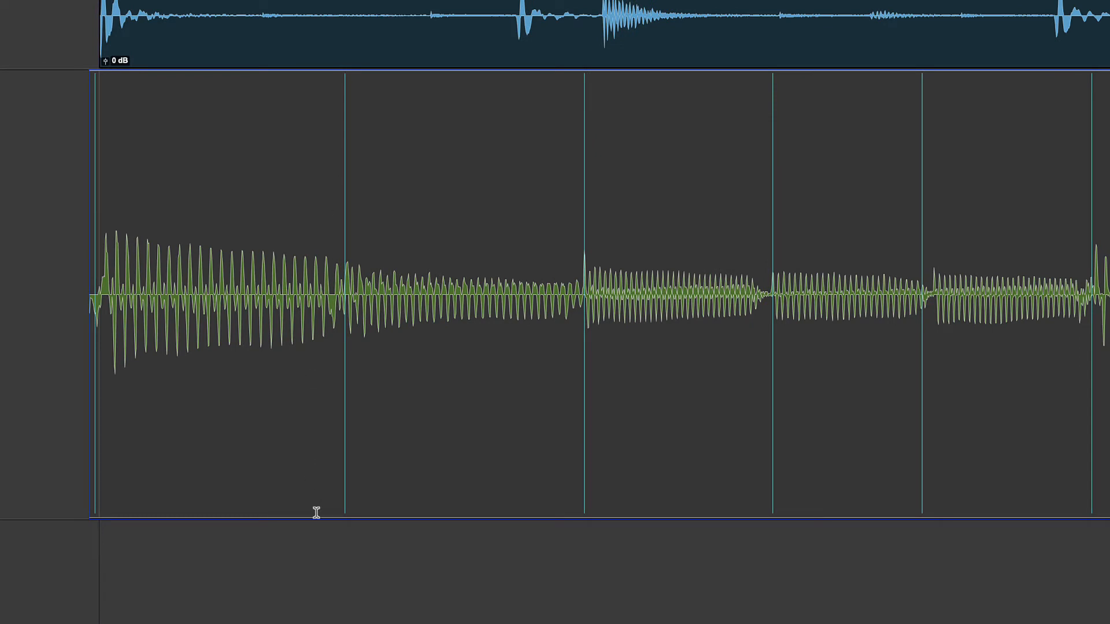
mouse_move(355, 347)
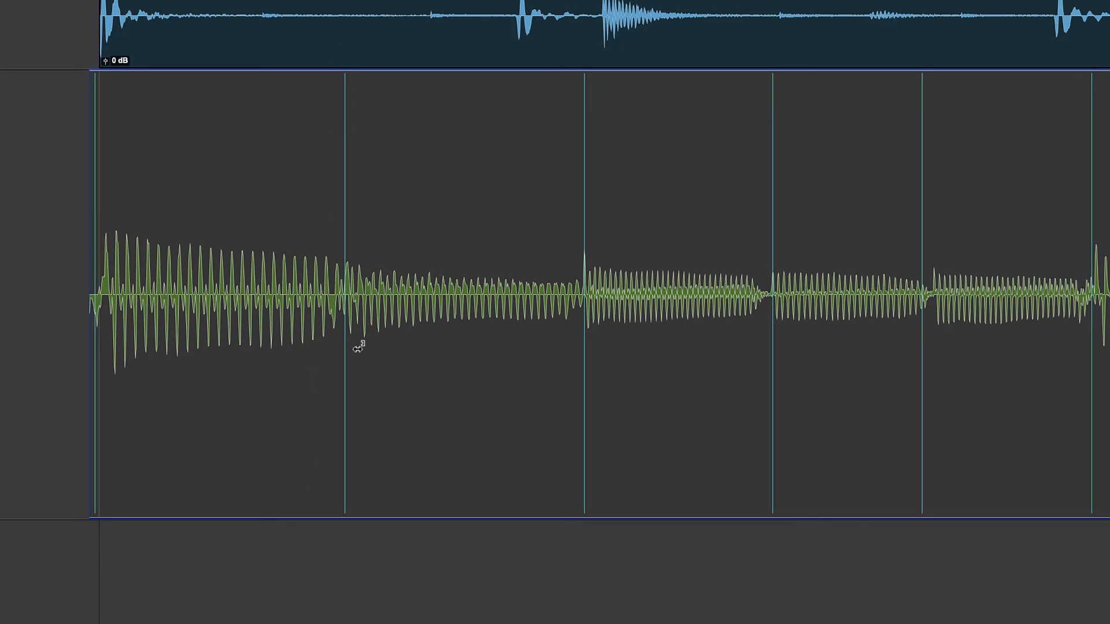
mouse_move(428, 306)
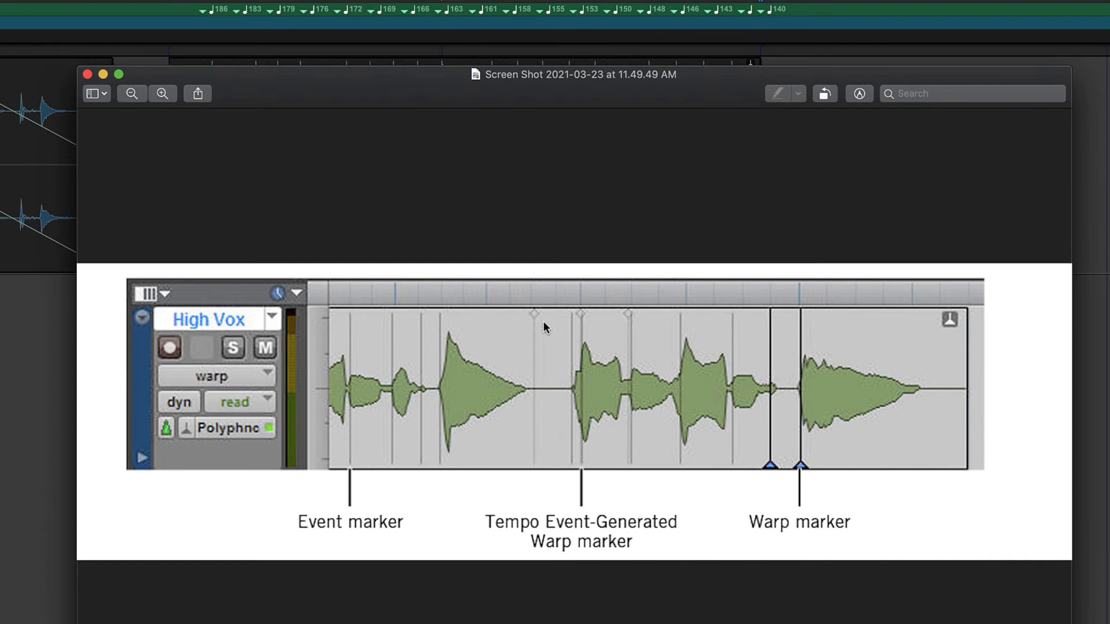
mouse_move(388, 430)
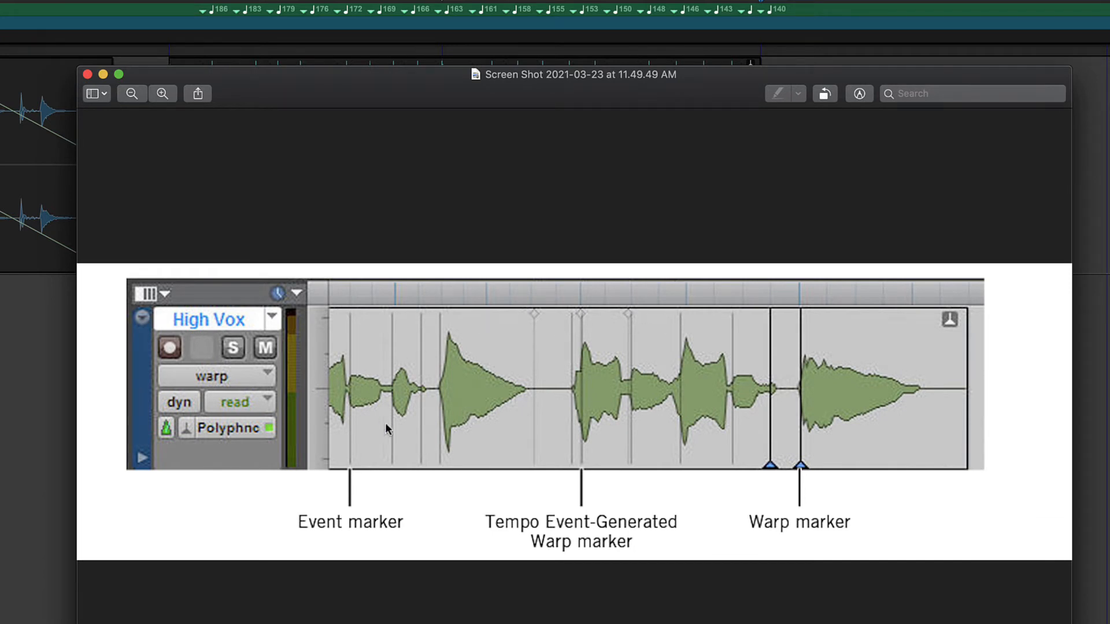
mouse_move(347, 437)
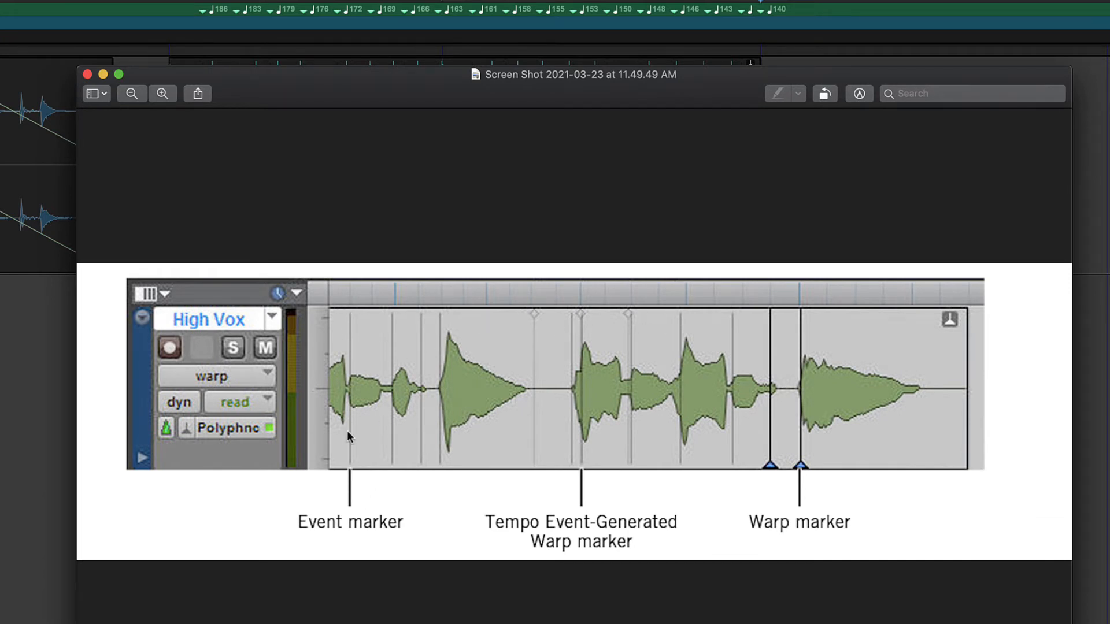
mouse_move(548, 383)
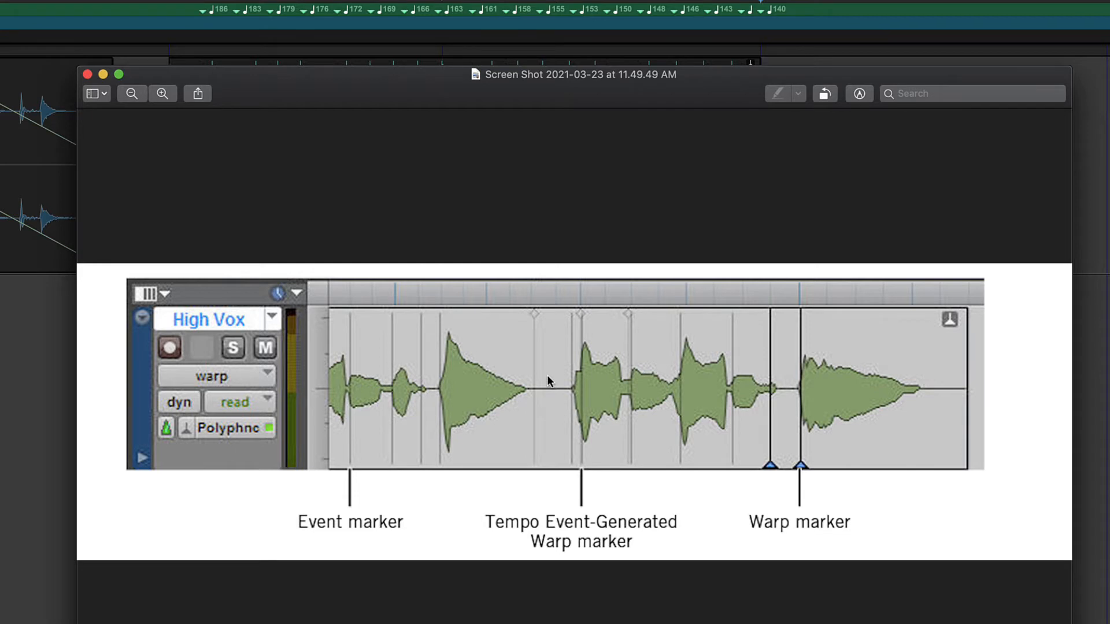
mouse_move(540, 314)
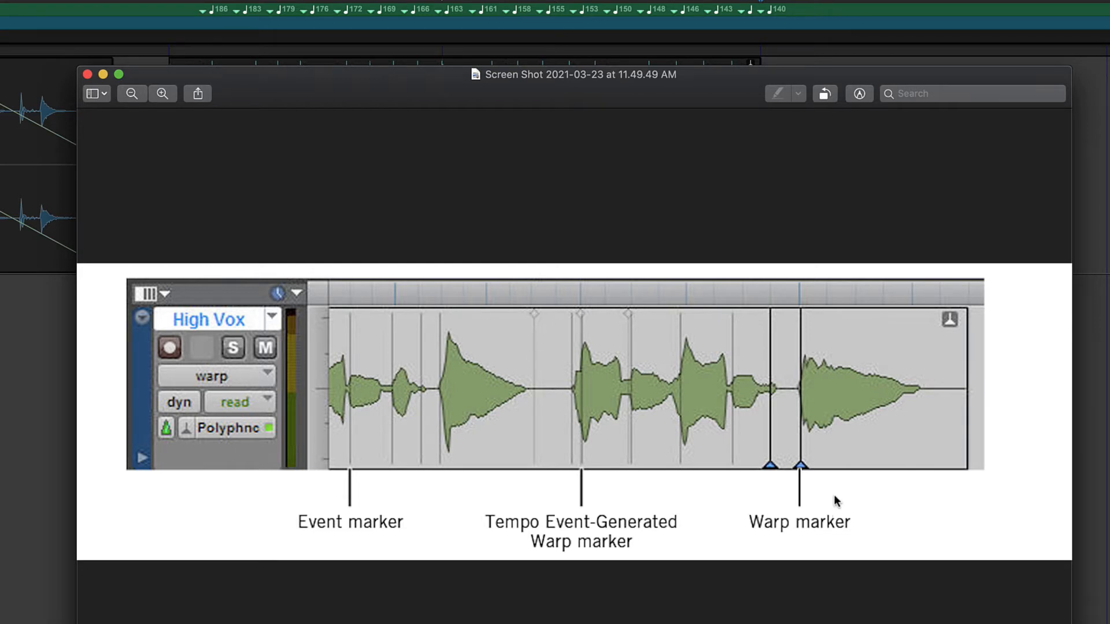
mouse_move(804, 475)
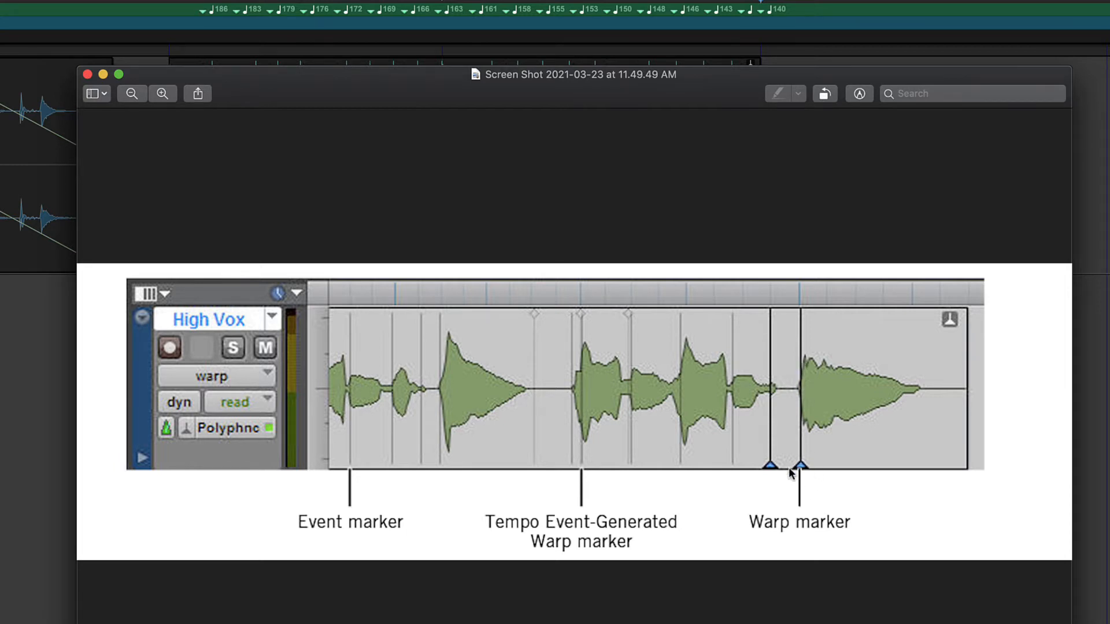
mouse_move(791, 475)
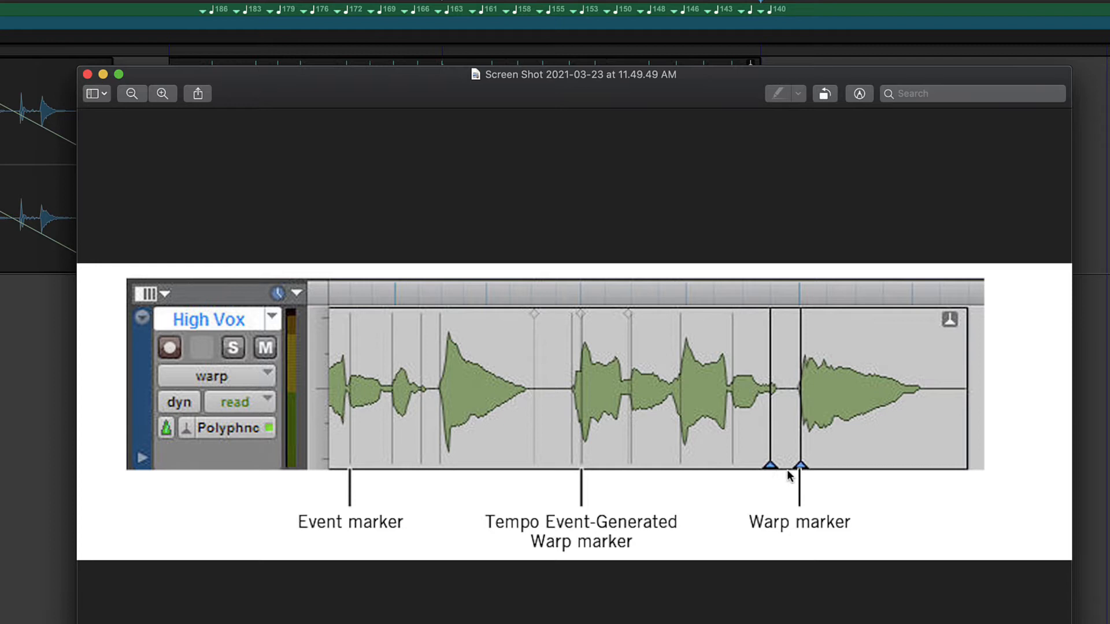
mouse_move(796, 354)
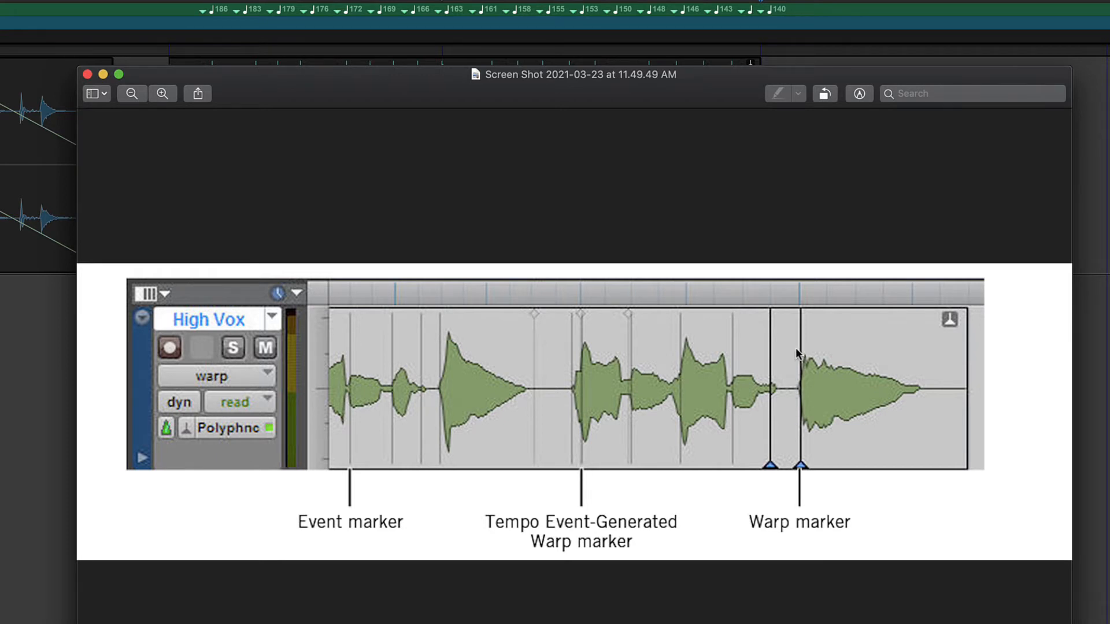
mouse_move(800, 474)
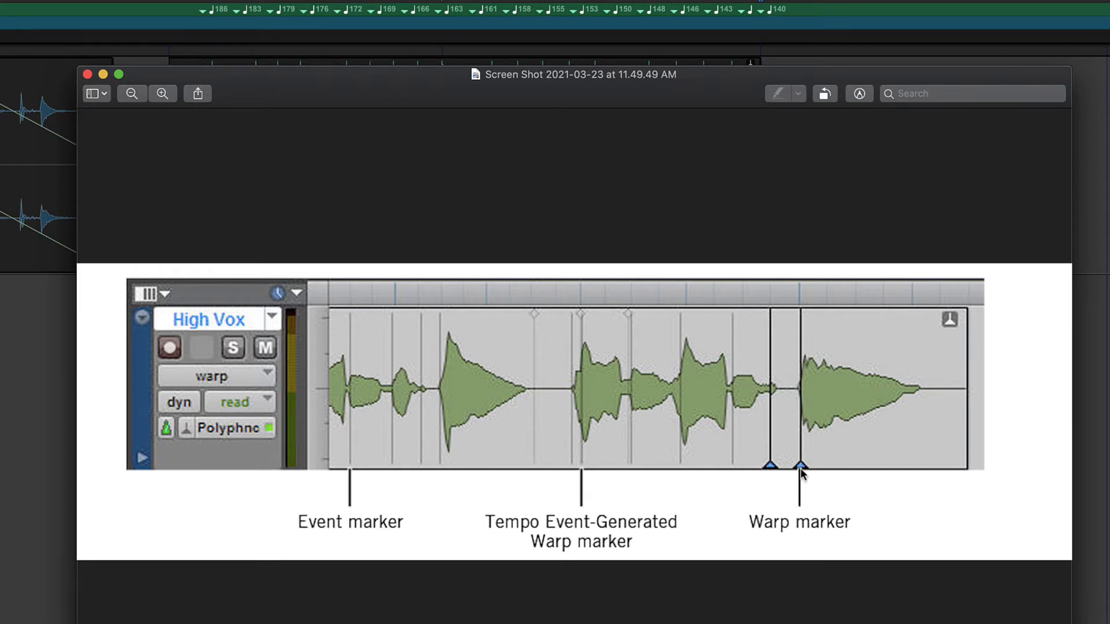
mouse_move(1004, 427)
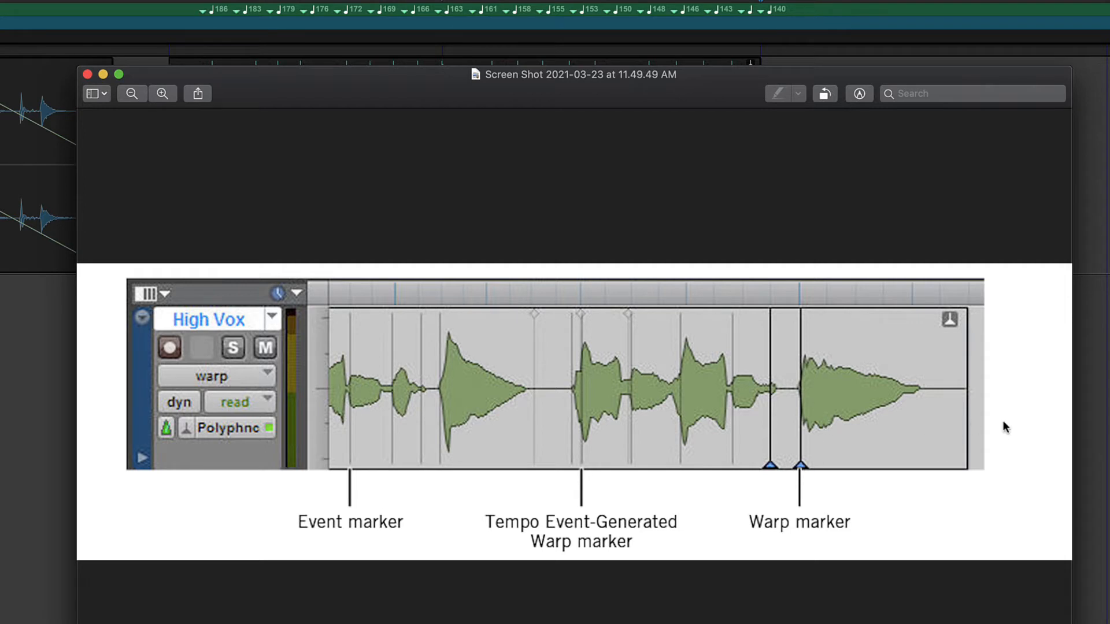
mouse_move(765, 490)
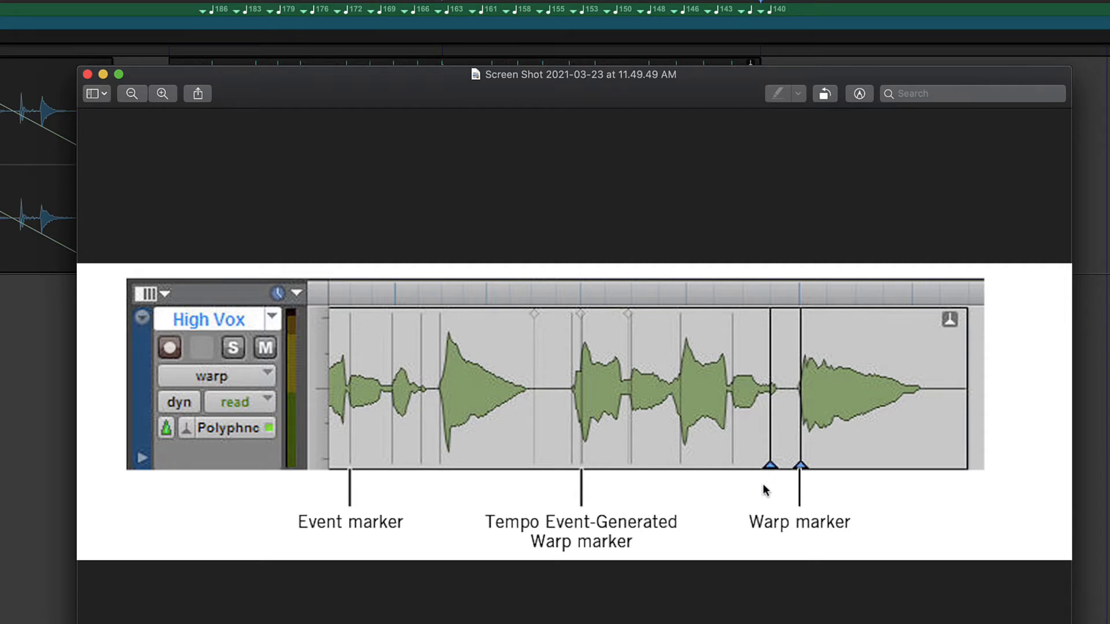
mouse_move(1074, 399)
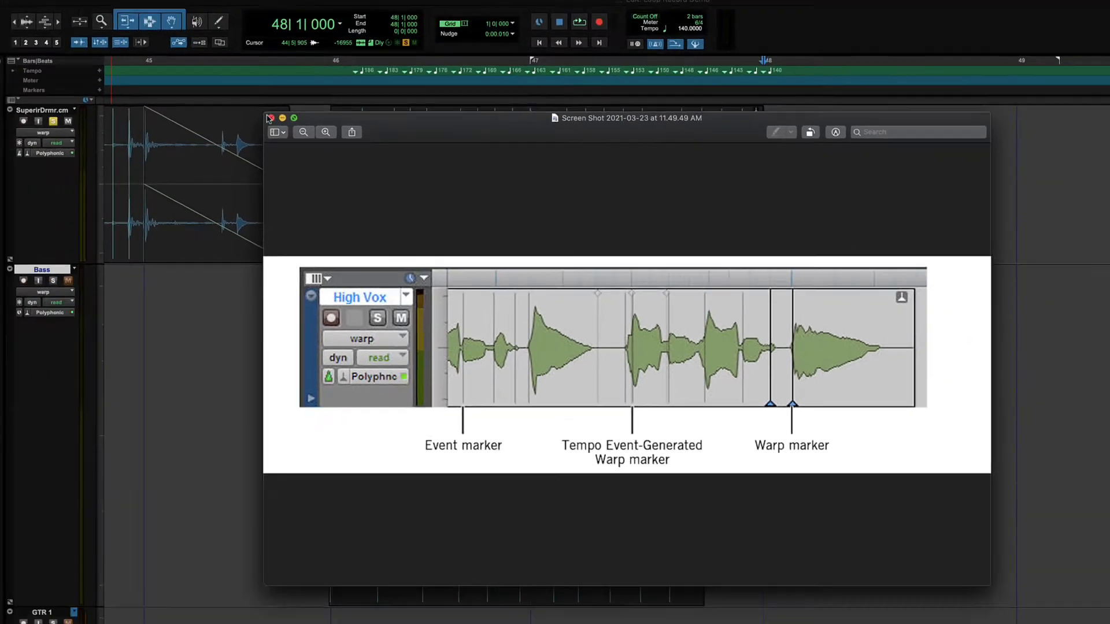
Close the warp marker reference screenshot in Preview.
left_click(270, 118)
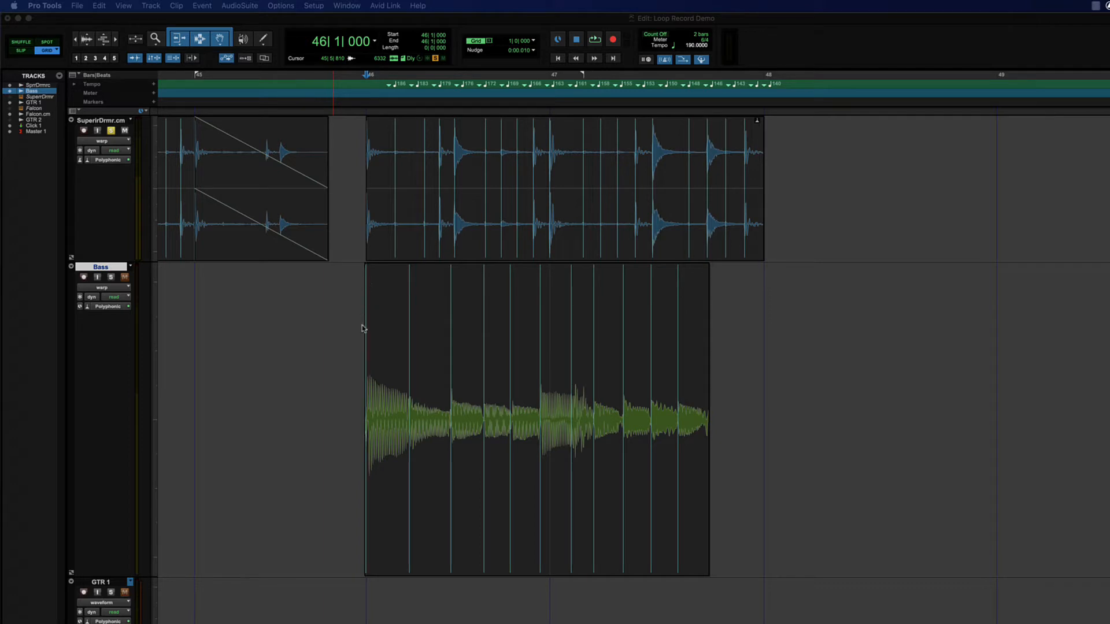
mouse_move(678, 354)
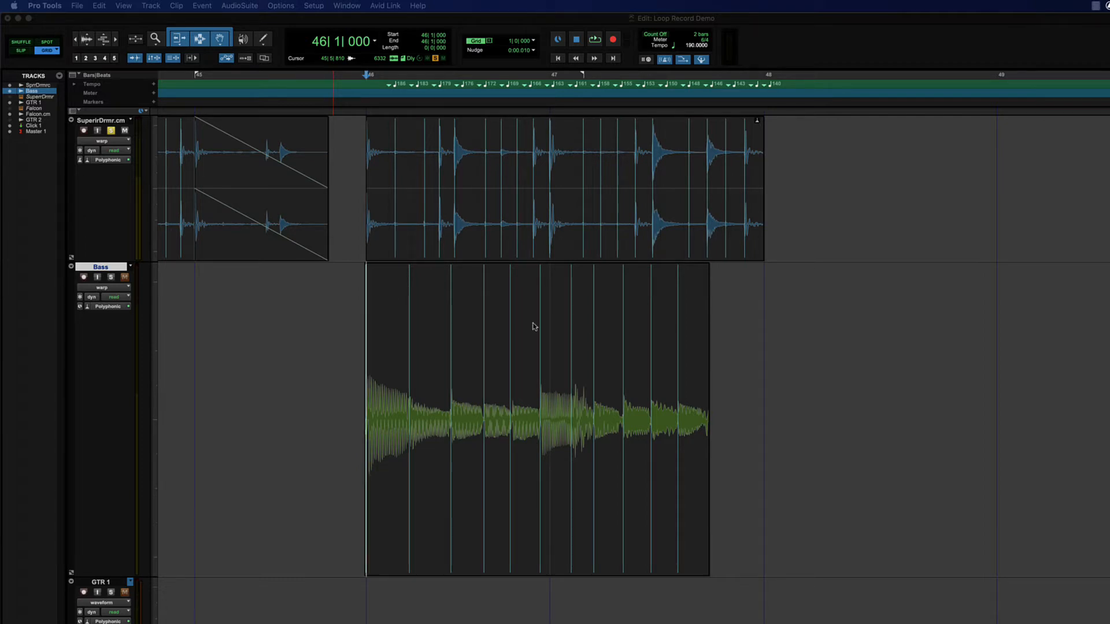
mouse_move(580, 338)
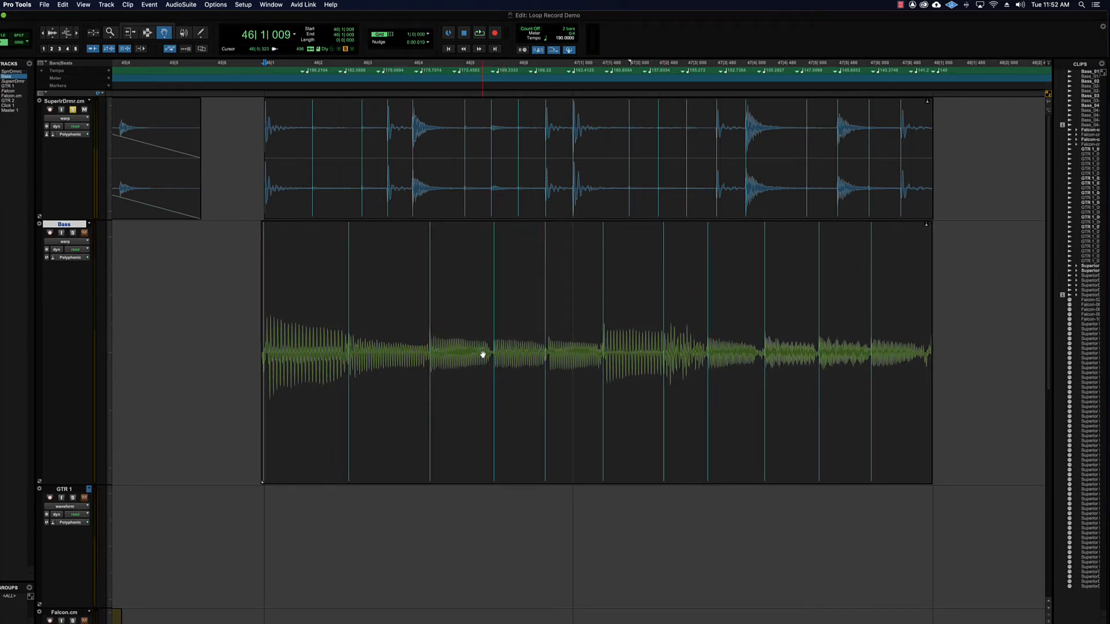
Time-compress the Bass clip's end with the Warp tool so it ends before the drums.
left_click(479, 32)
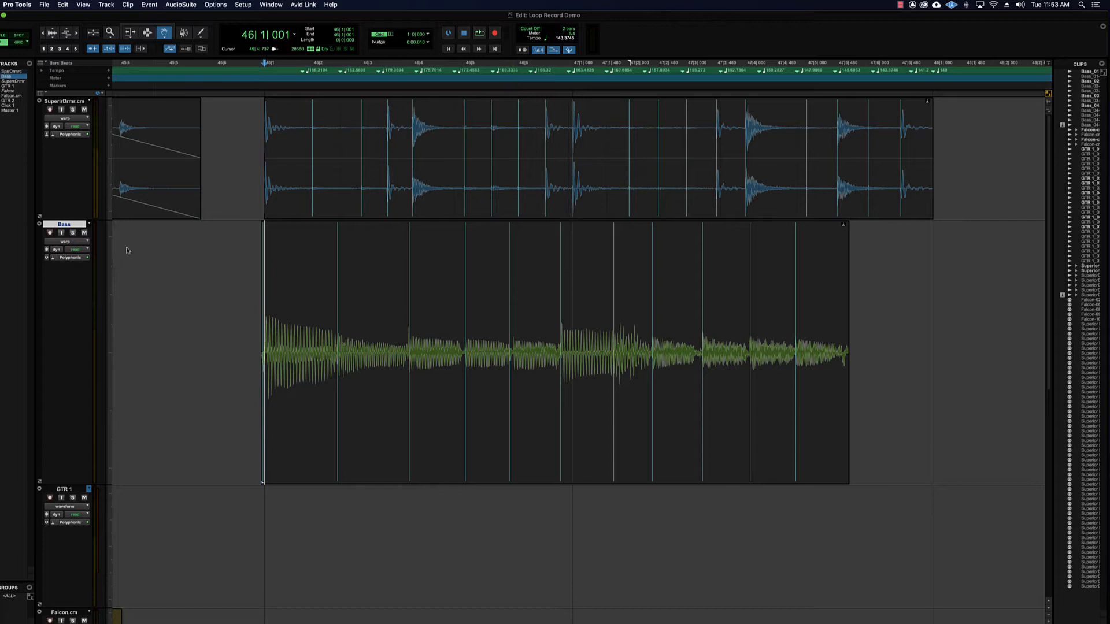
Show the Bass track as a waveform and split the clip near its middle.
left_click(64, 241)
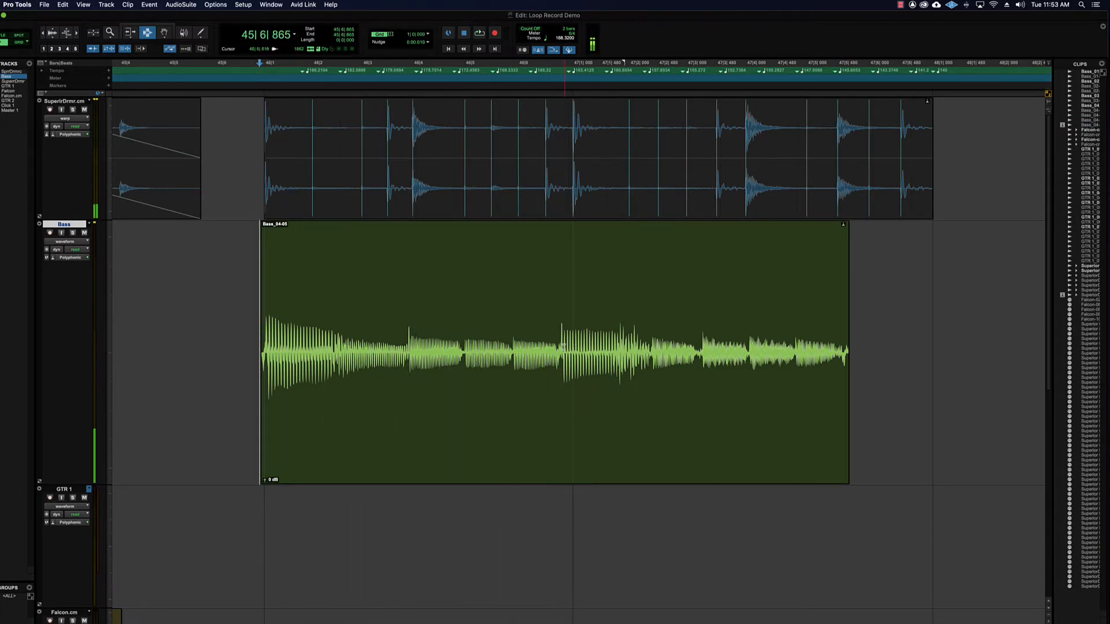
left_click(558, 347)
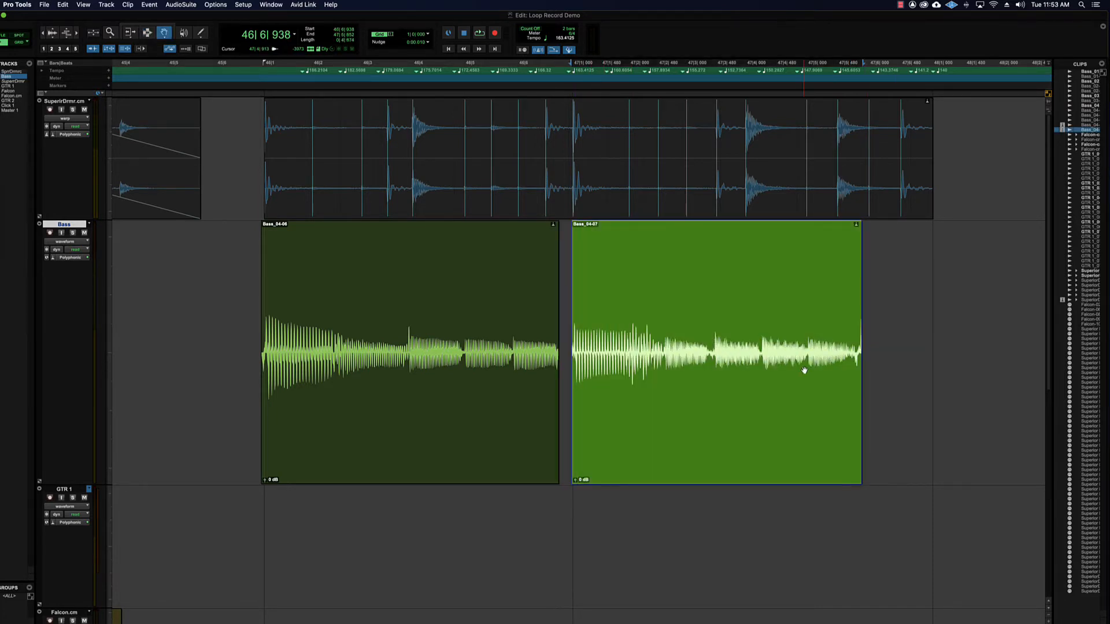
mouse_move(743, 346)
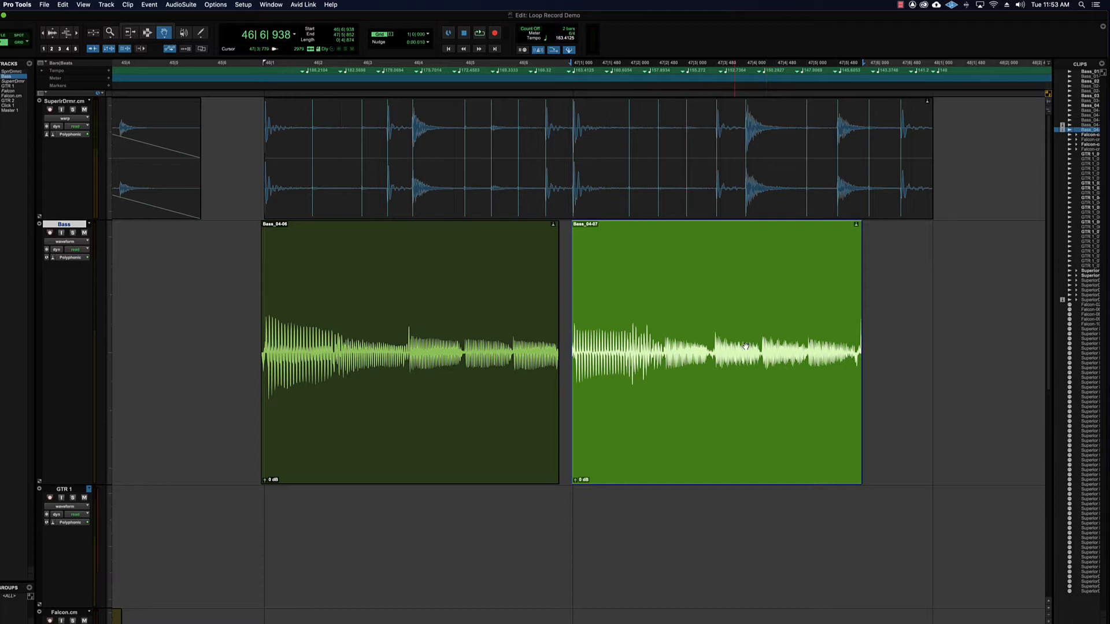
mouse_move(408, 315)
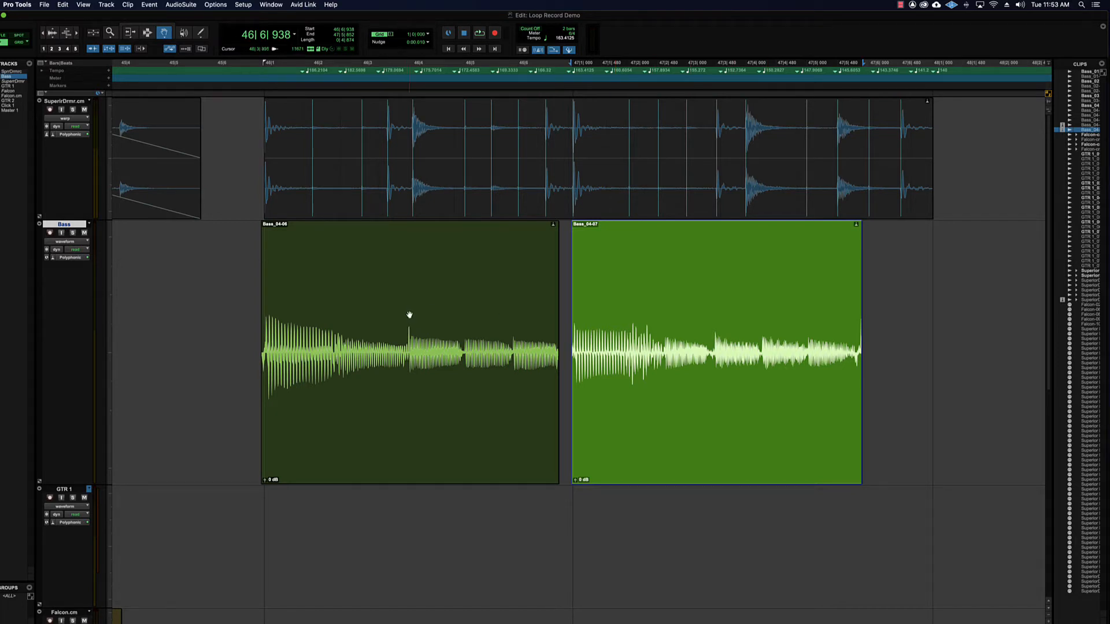
mouse_move(318, 326)
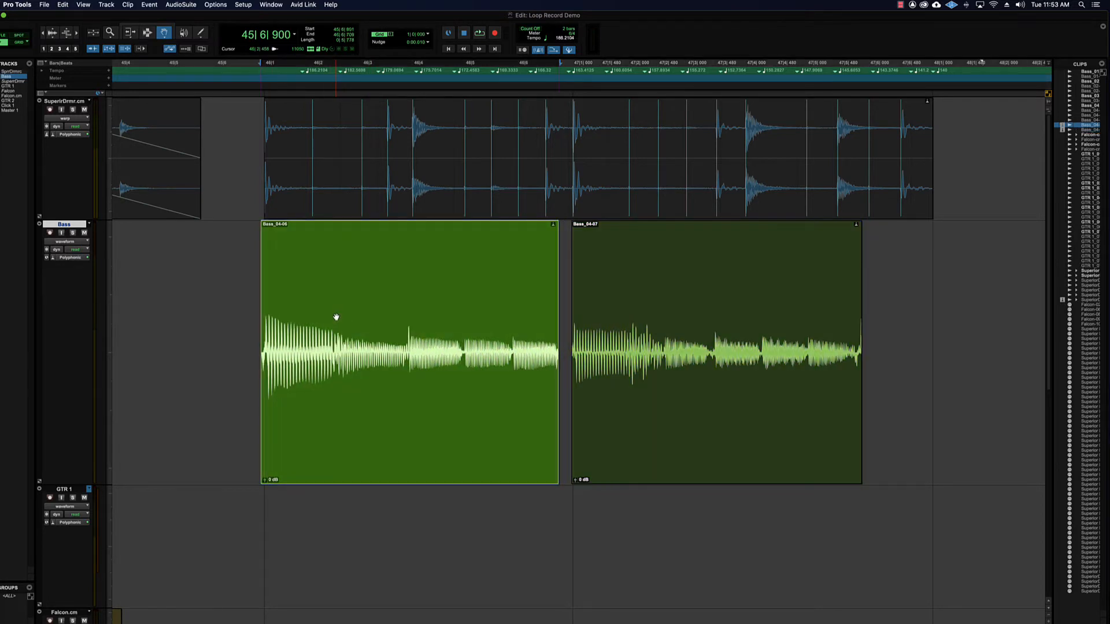
mouse_move(36, 260)
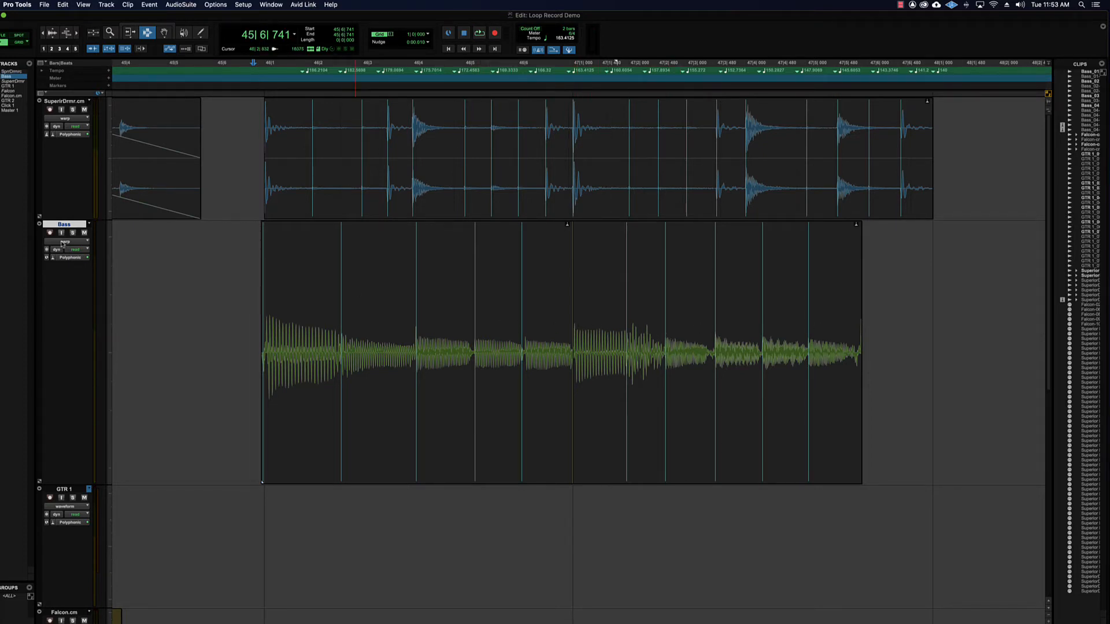
Stretch the second Bass section so it ends in line with the drum clip.
left_click(496, 353)
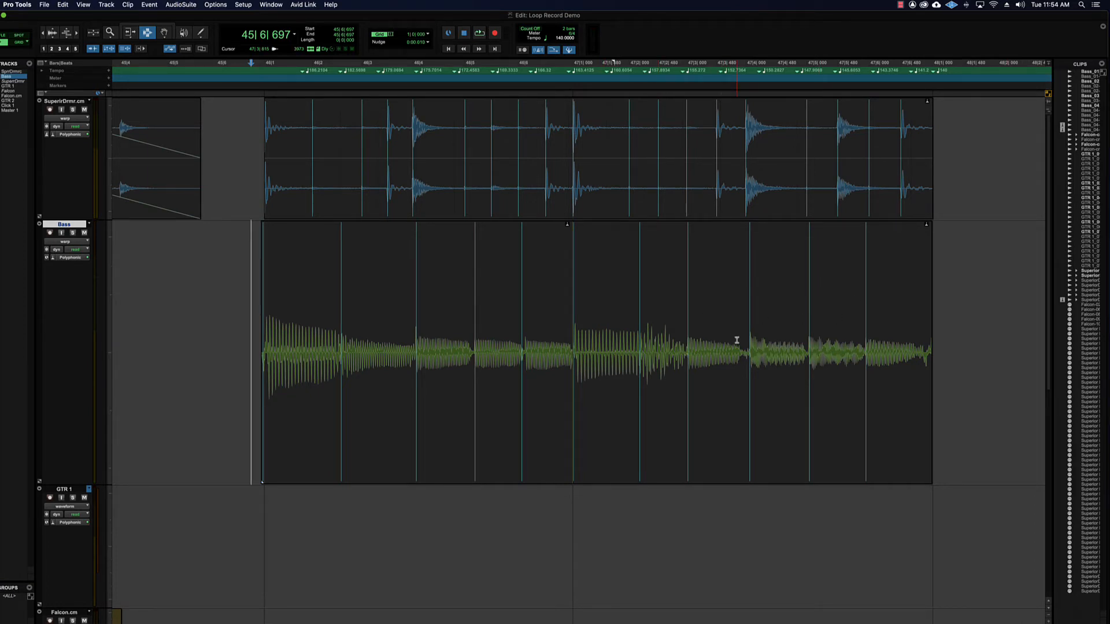
mouse_move(421, 314)
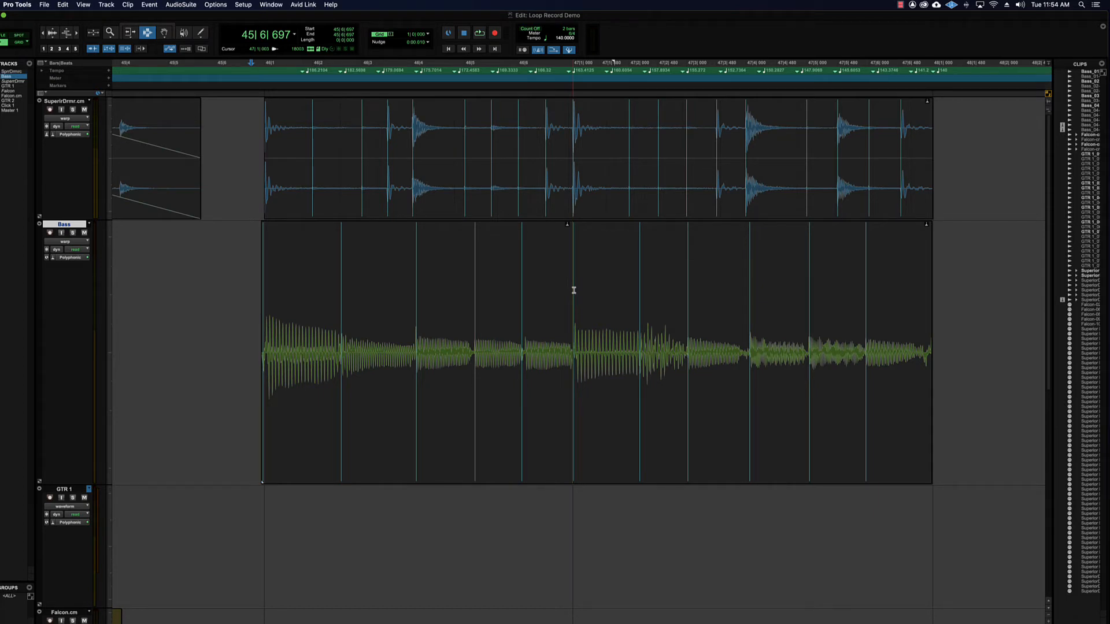
mouse_move(908, 303)
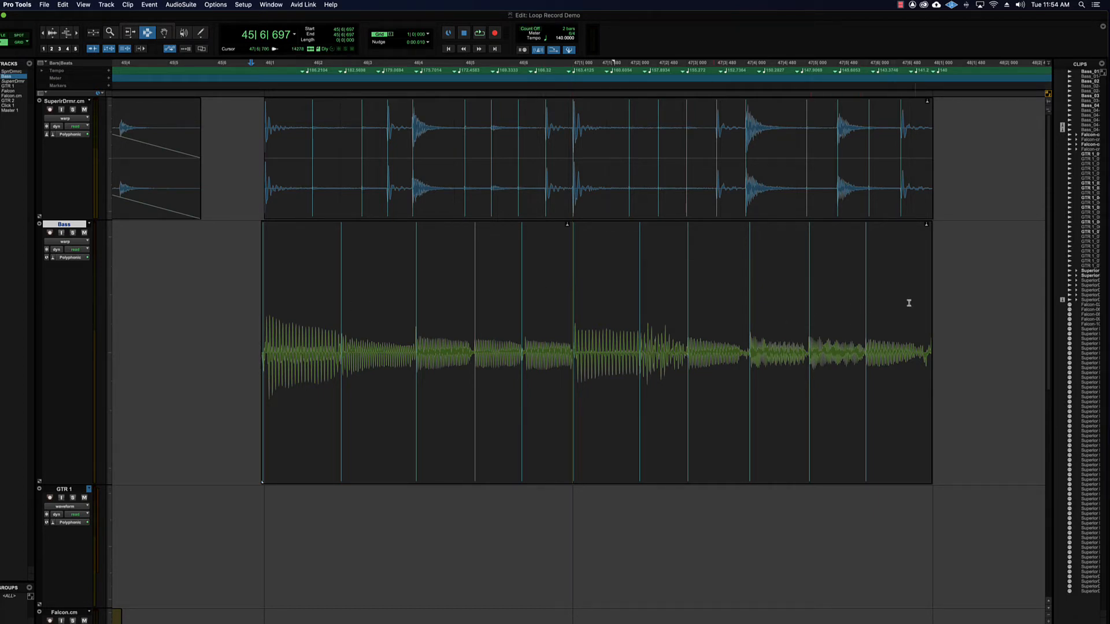
left_click(512, 292)
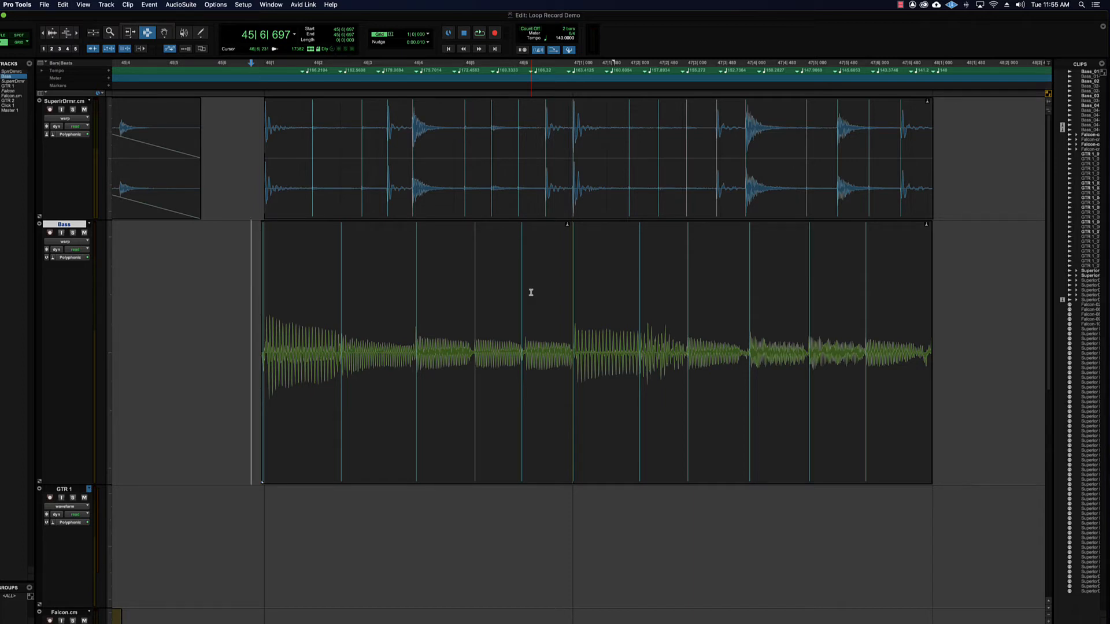
mouse_move(243, 278)
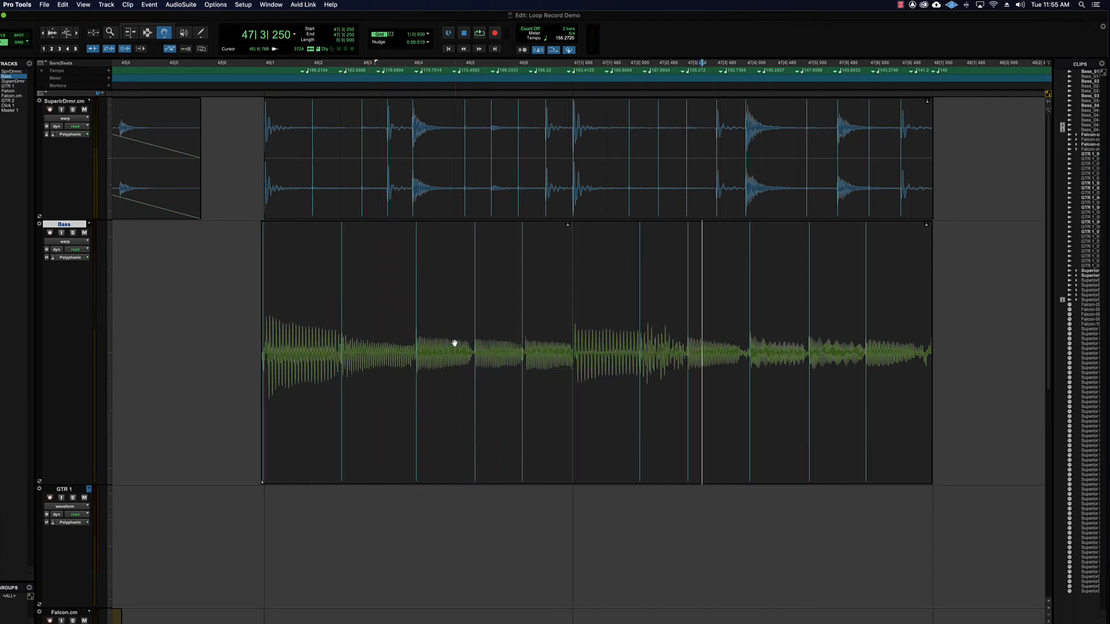
mouse_move(670, 356)
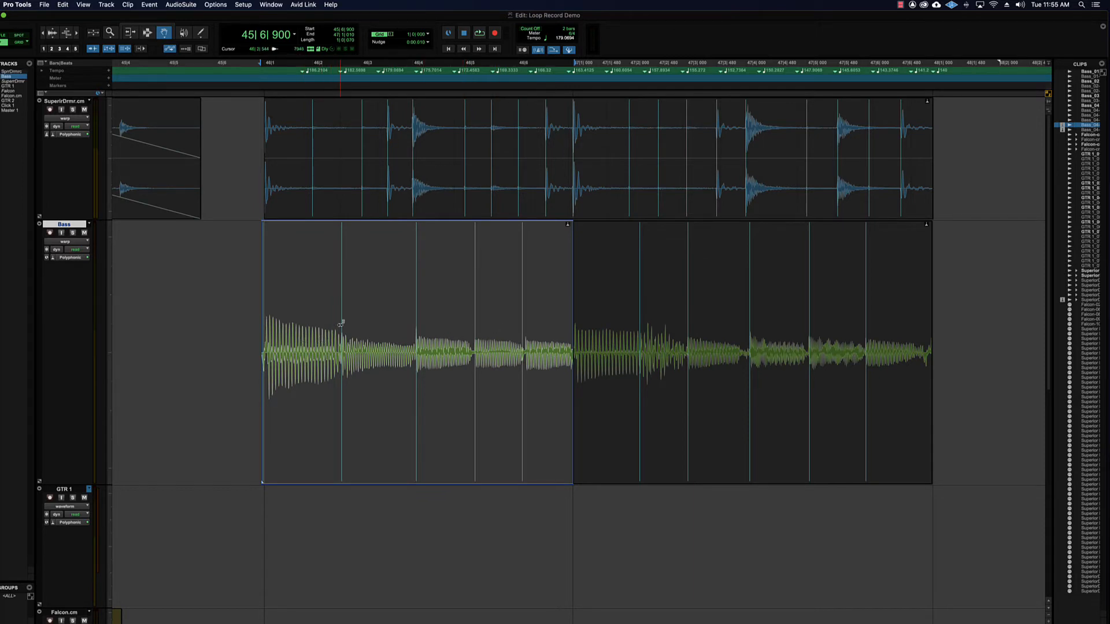
mouse_move(314, 330)
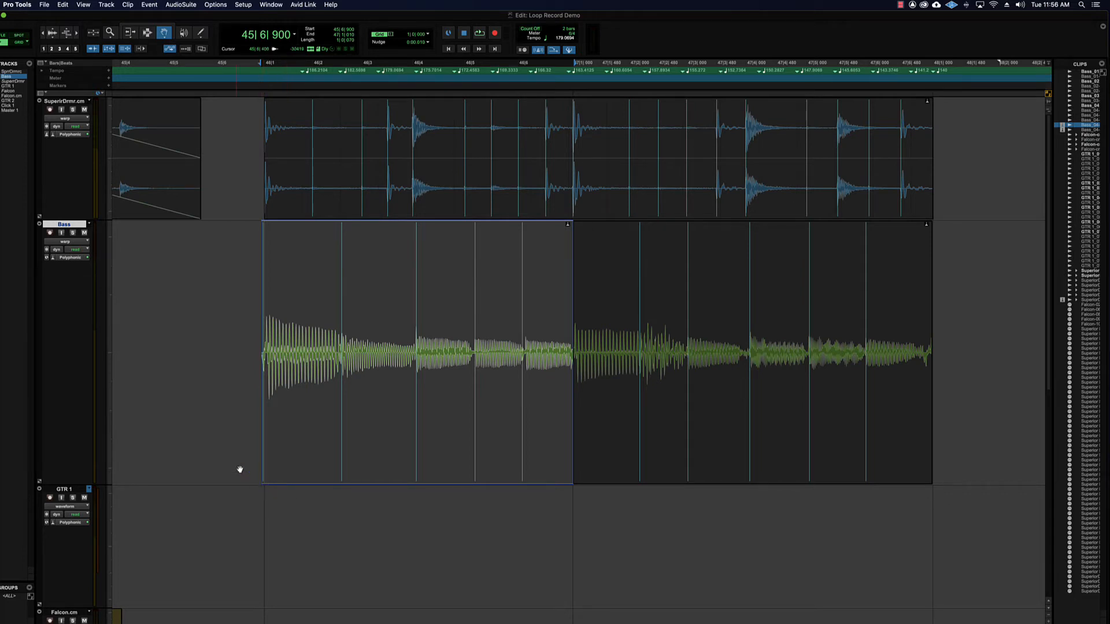
mouse_move(446, 255)
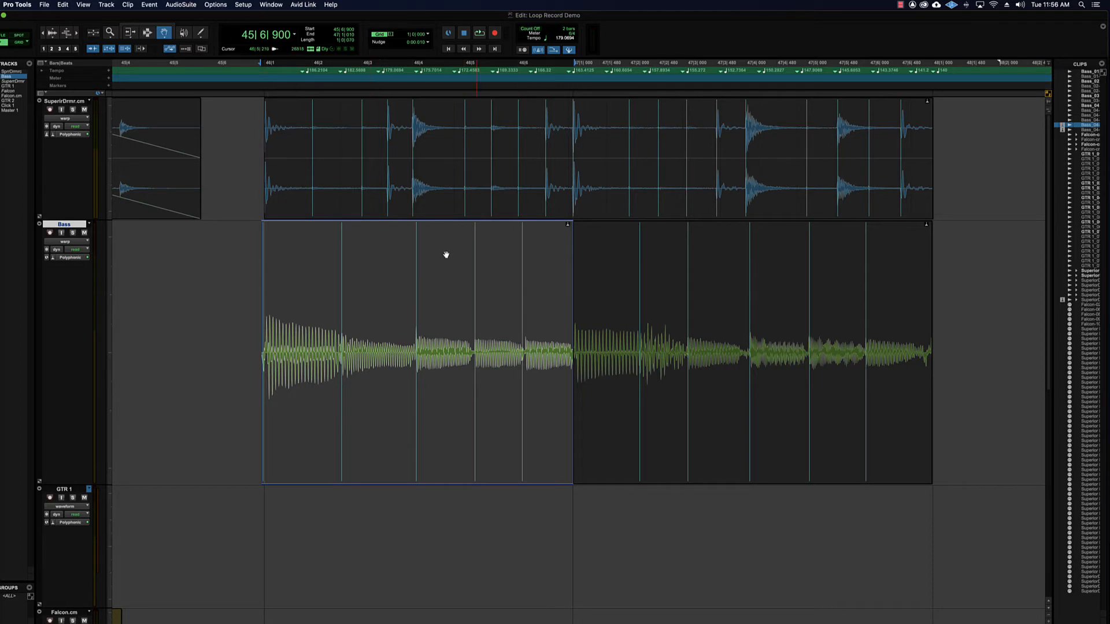
mouse_move(419, 405)
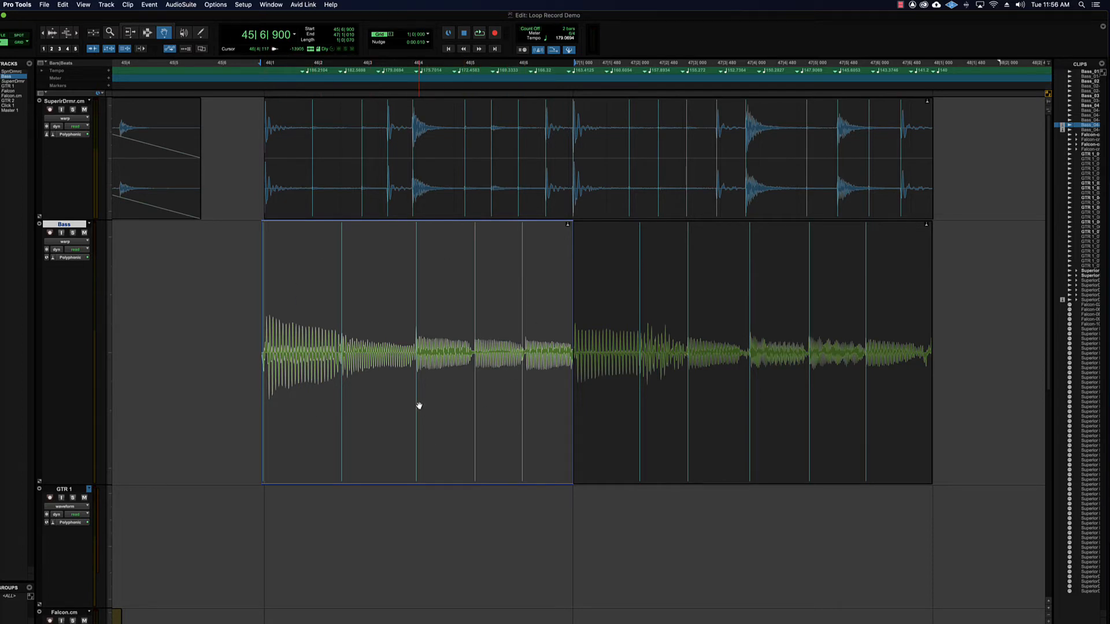
mouse_move(340, 317)
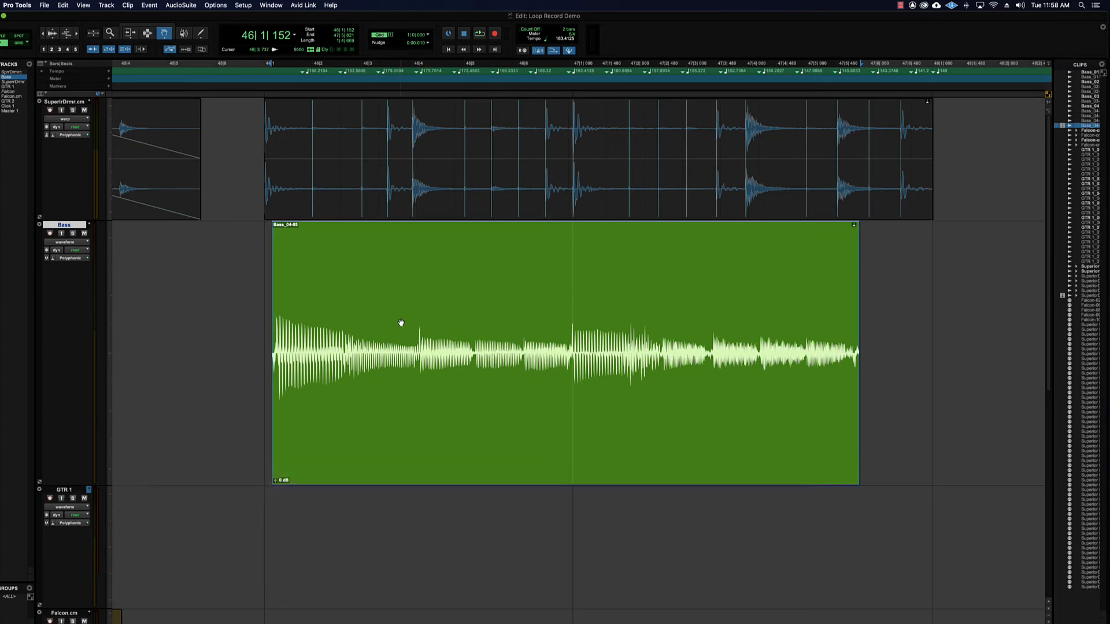
mouse_move(711, 332)
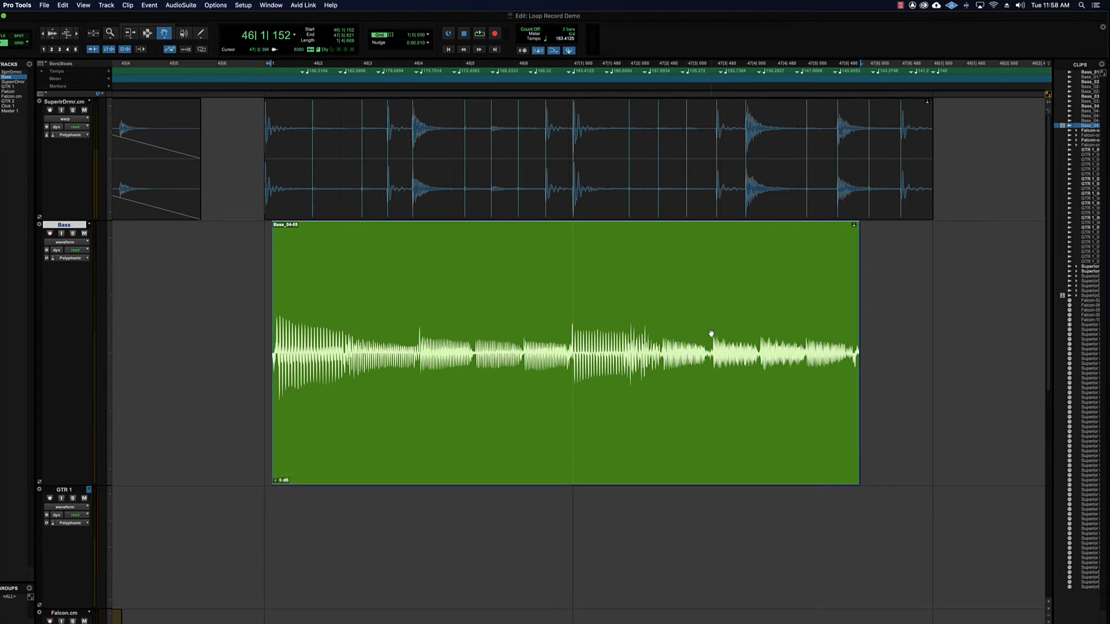
left_click(571, 347)
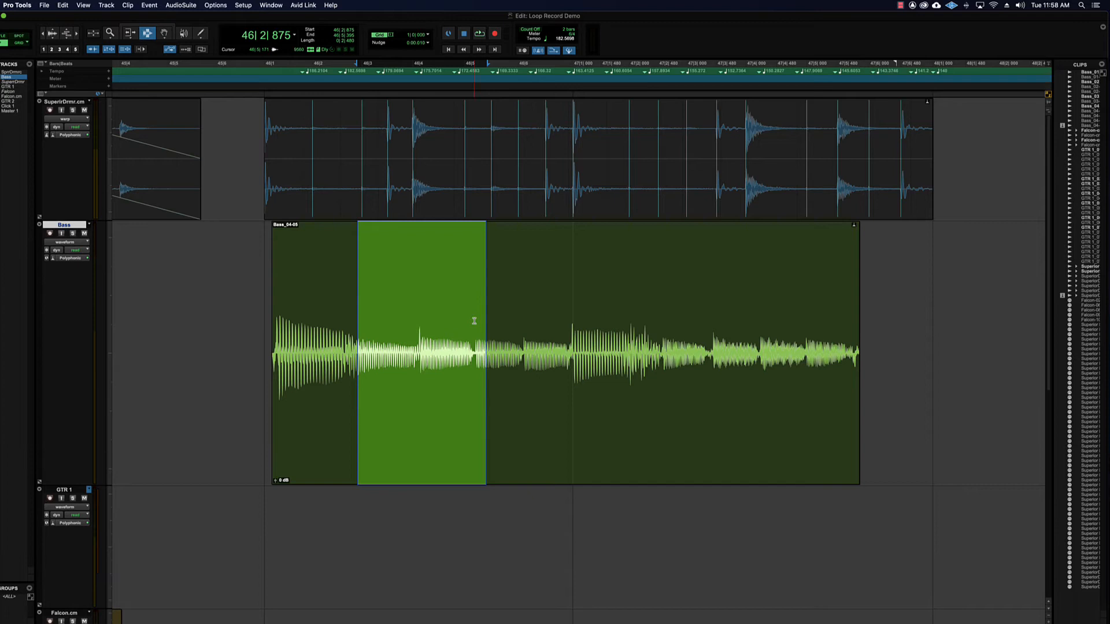
mouse_move(517, 320)
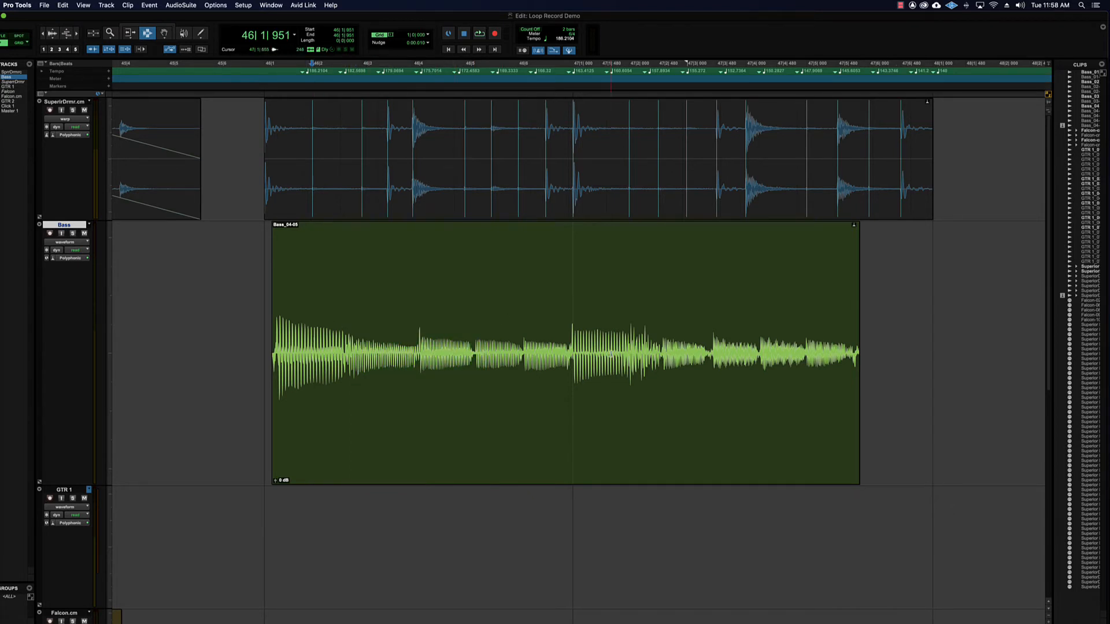
left_click(314, 347)
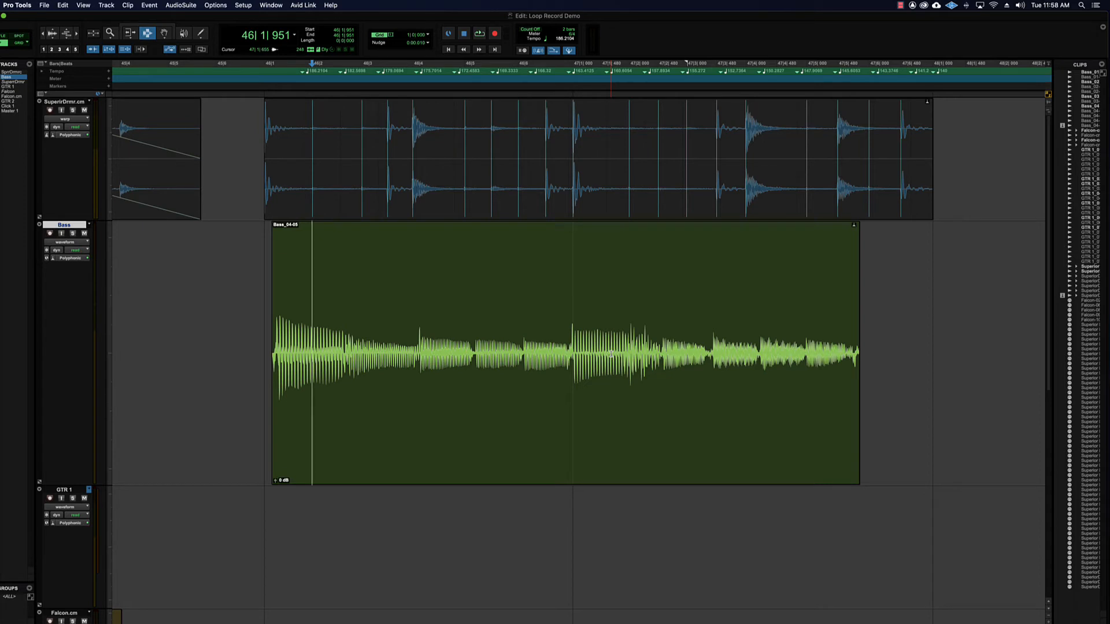
mouse_move(490, 336)
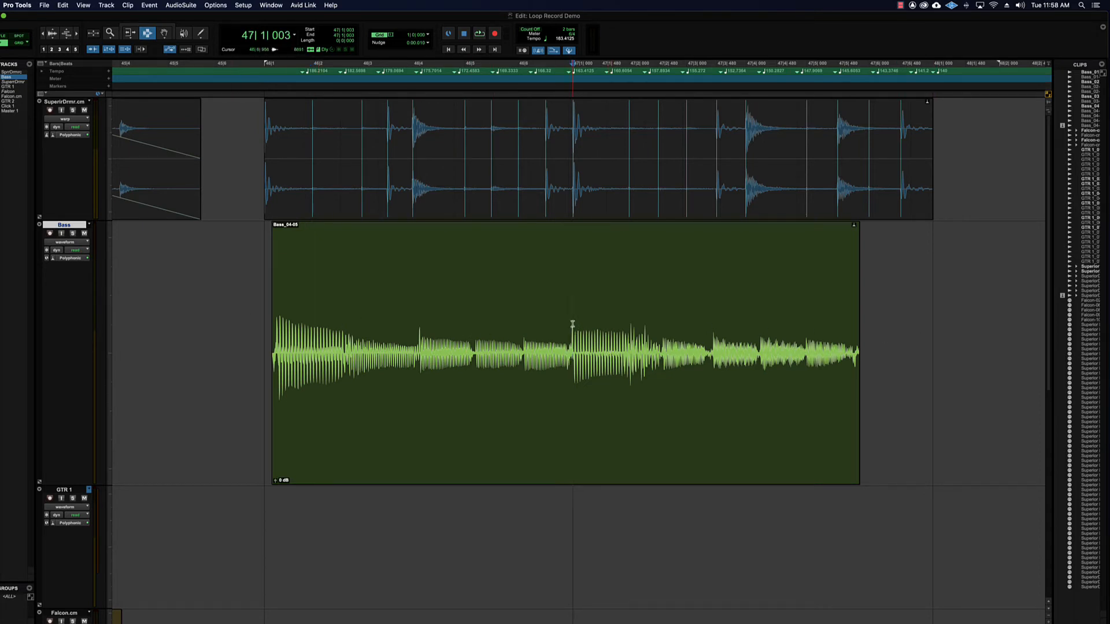
left_click(305, 158)
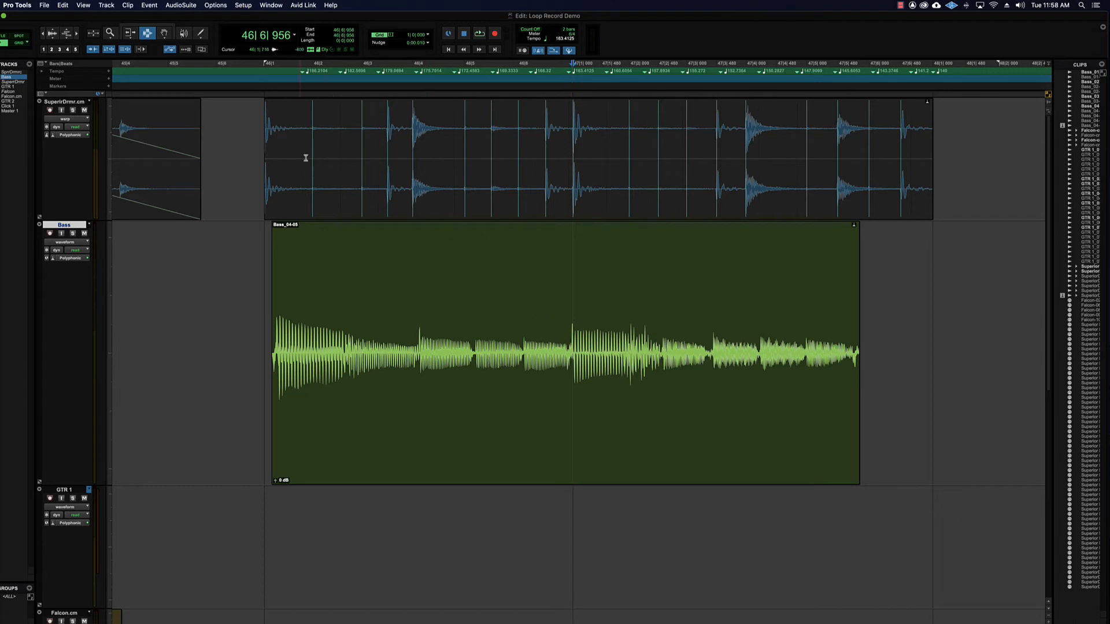
left_click(573, 354)
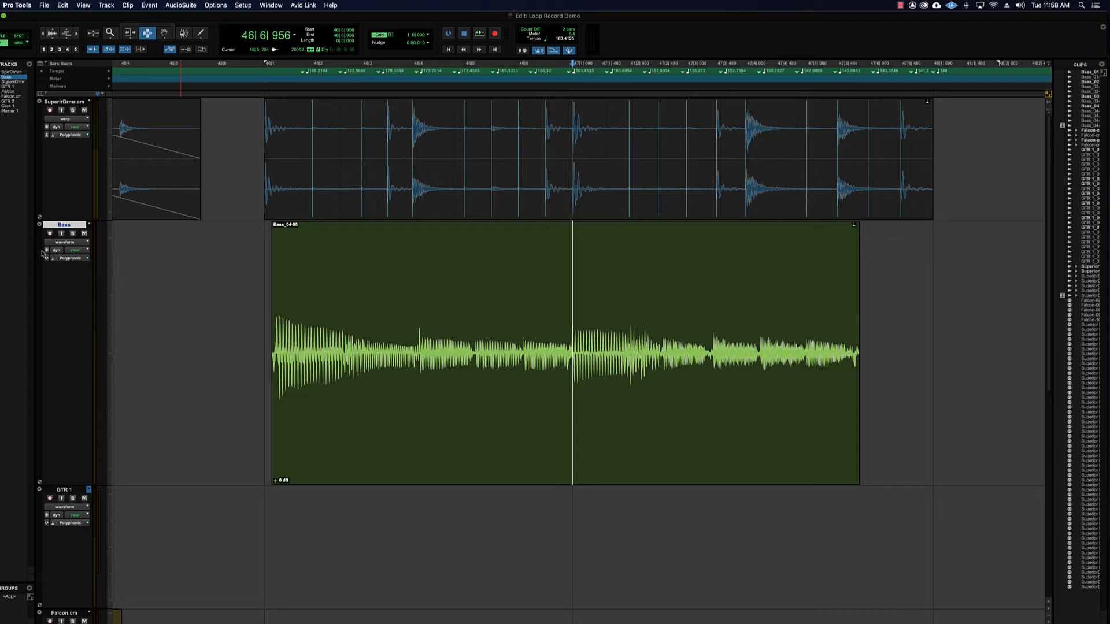
Show the Bass clip's warp grid with its detected beats.
left_click(604, 465)
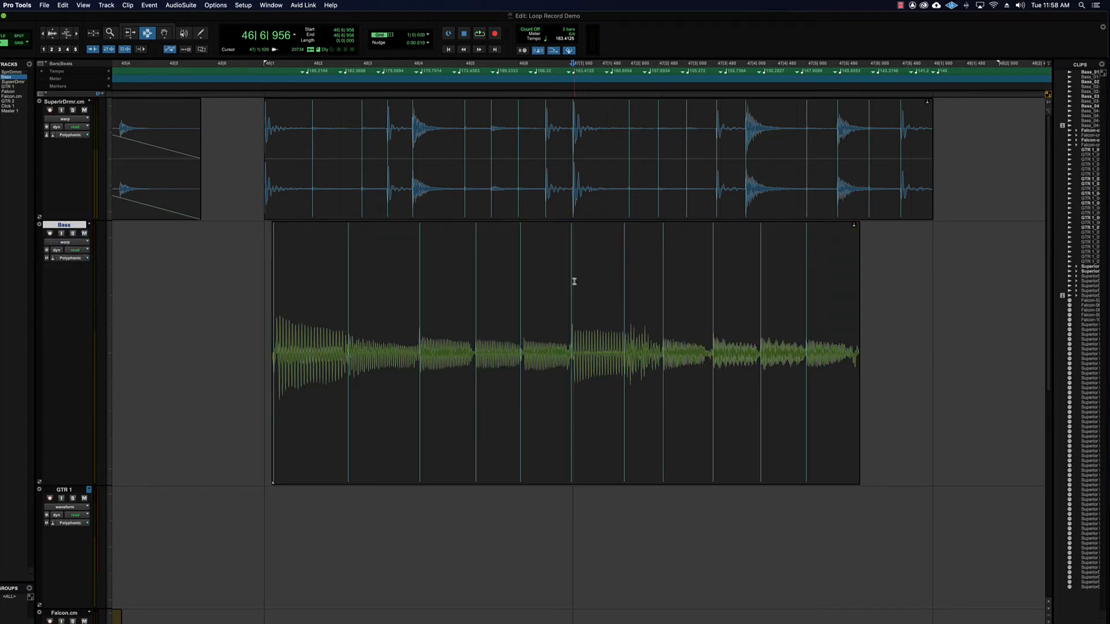
mouse_move(571, 336)
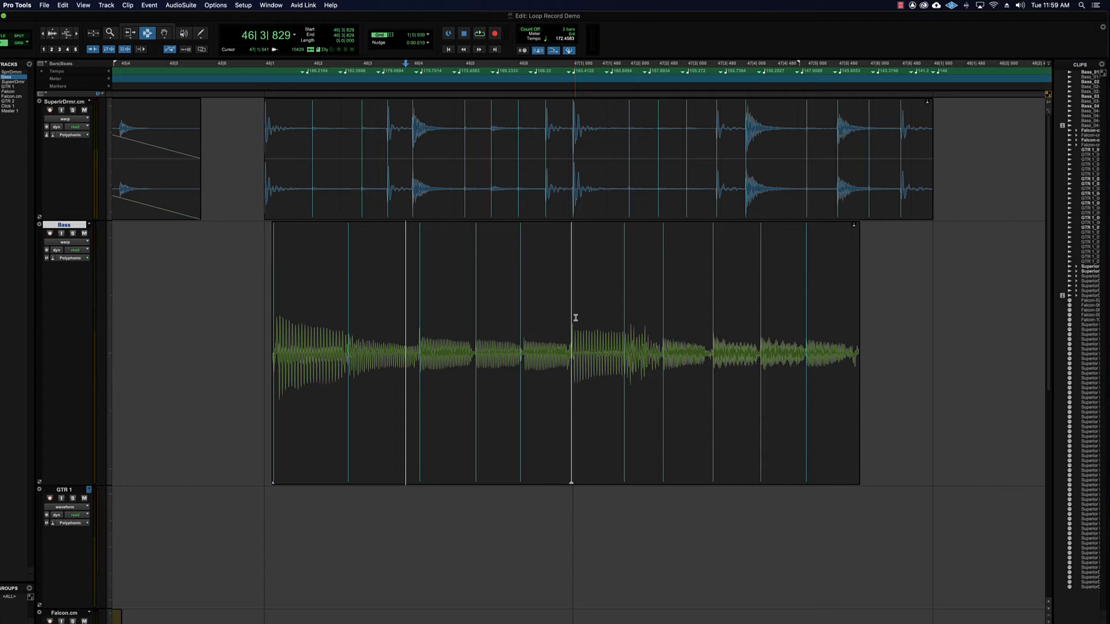
mouse_move(554, 330)
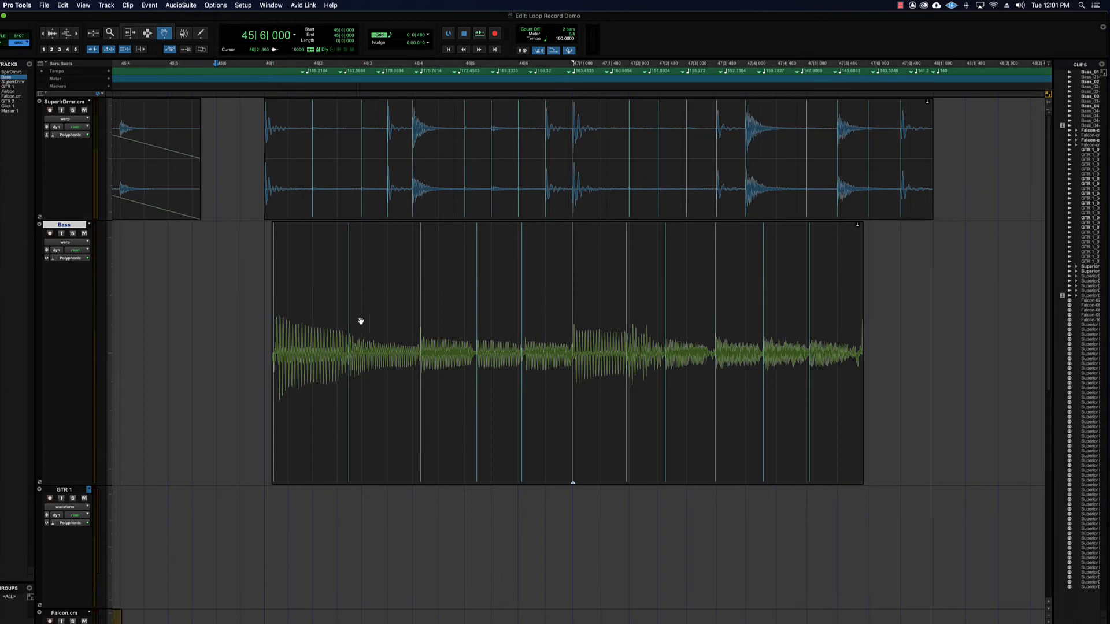
mouse_move(598, 343)
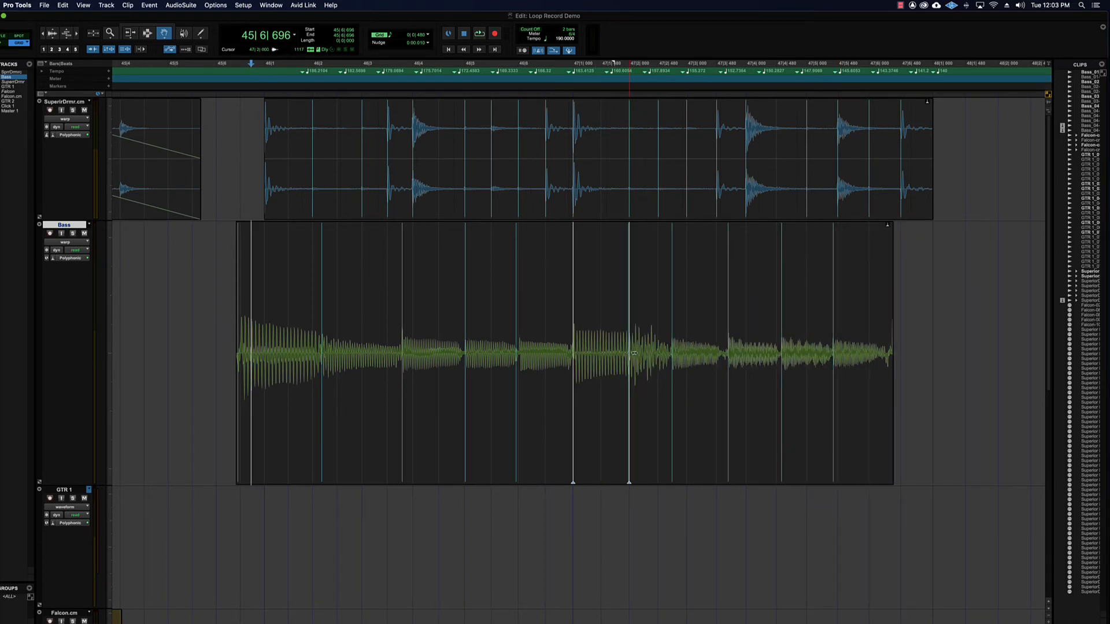
Anchor four beats in the Bass clip's second half with warp markers dragged under the drum hits.
left_click(462, 34)
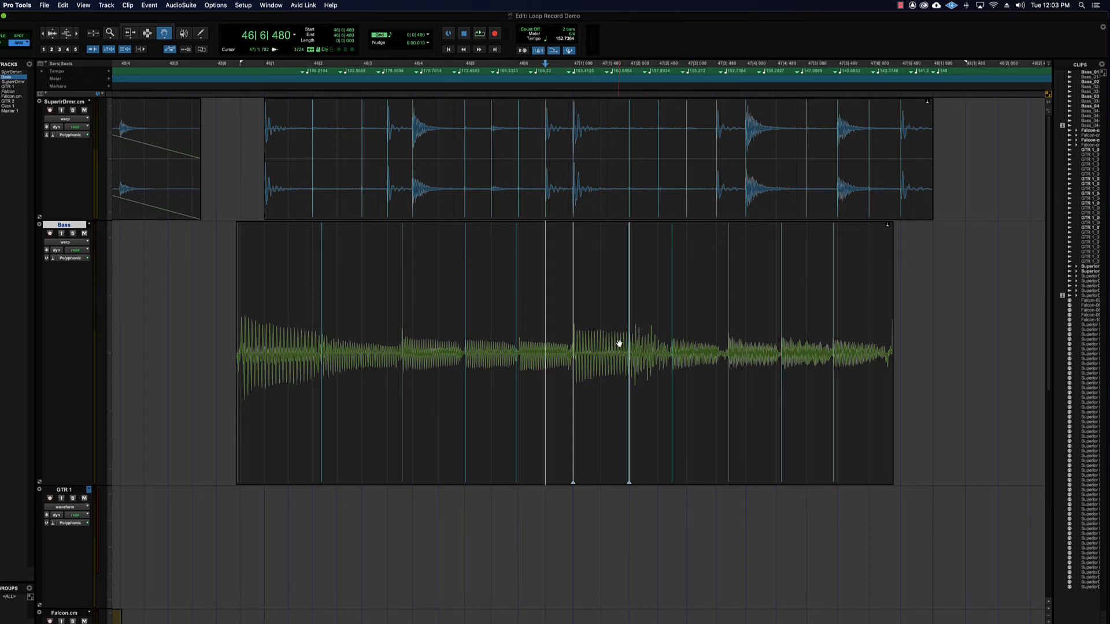
left_click(478, 49)
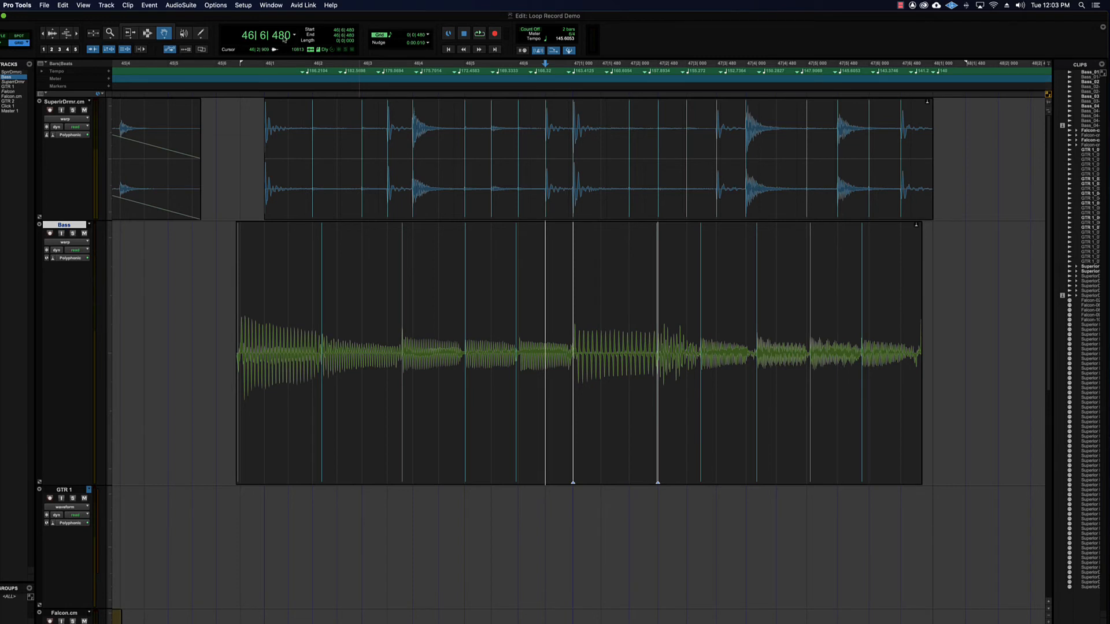
left_click(428, 33)
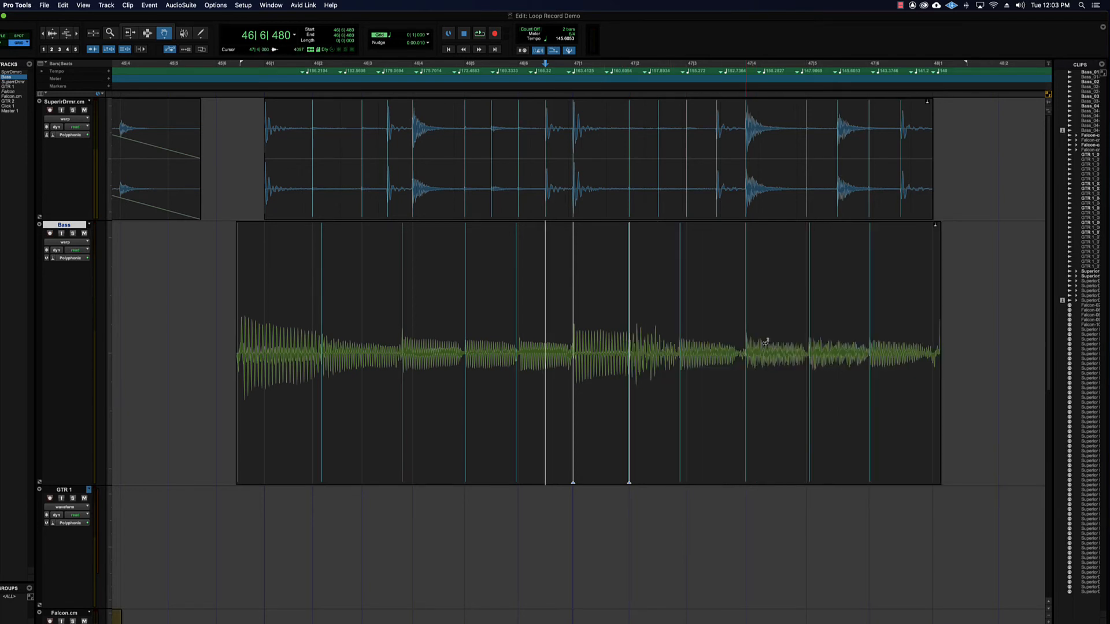
left_click(679, 354)
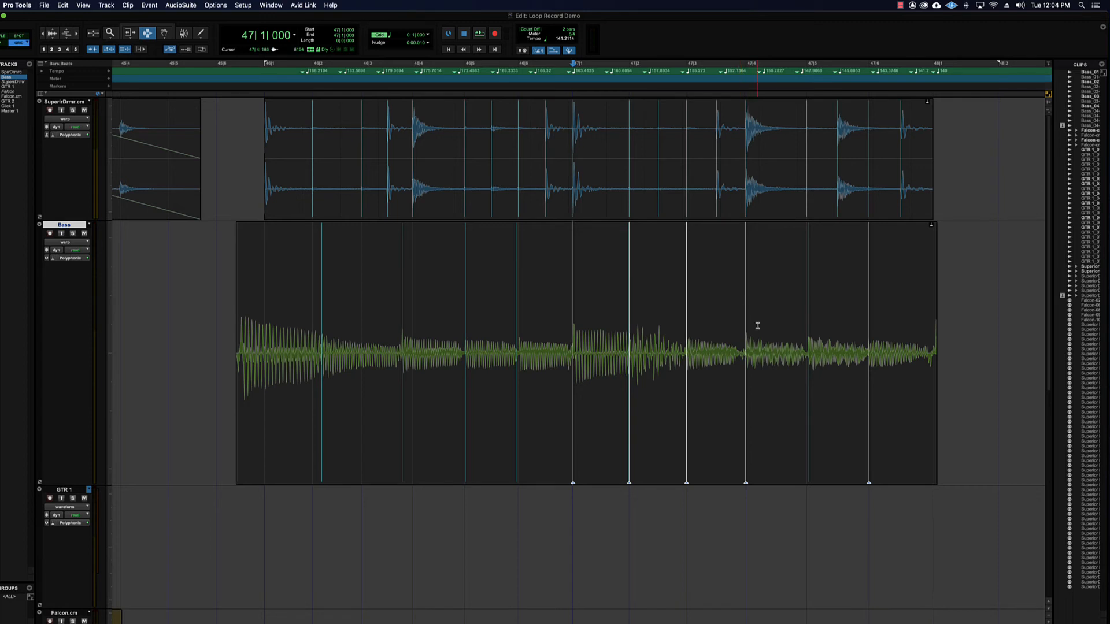
mouse_move(598, 351)
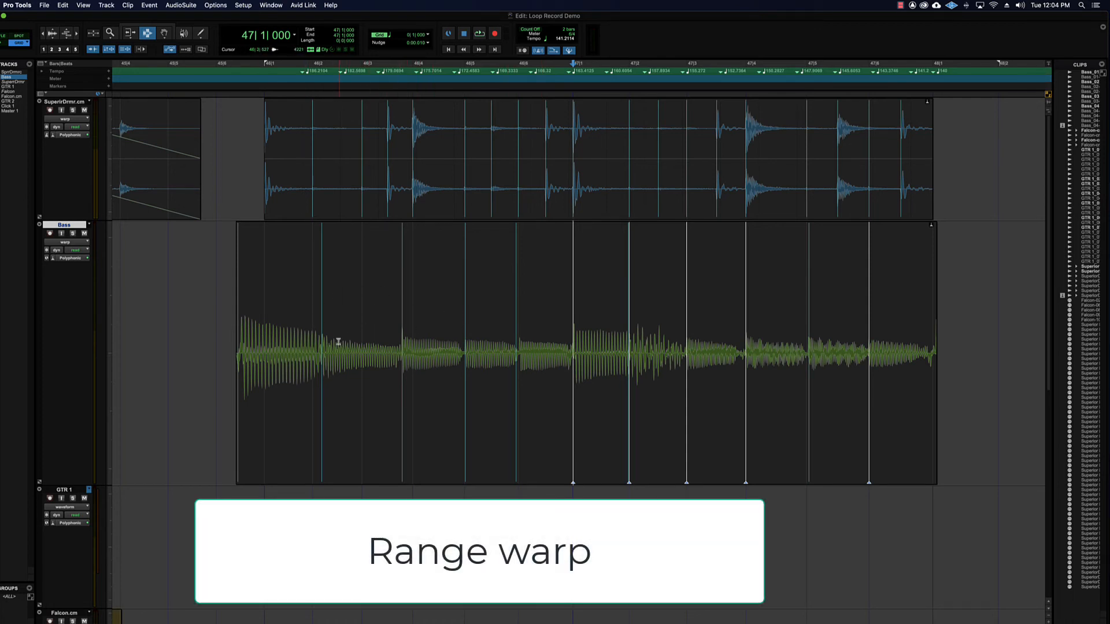
Anchor two beats in the Bass clip's first half with warp markers under the drum hits.
left_click(314, 346)
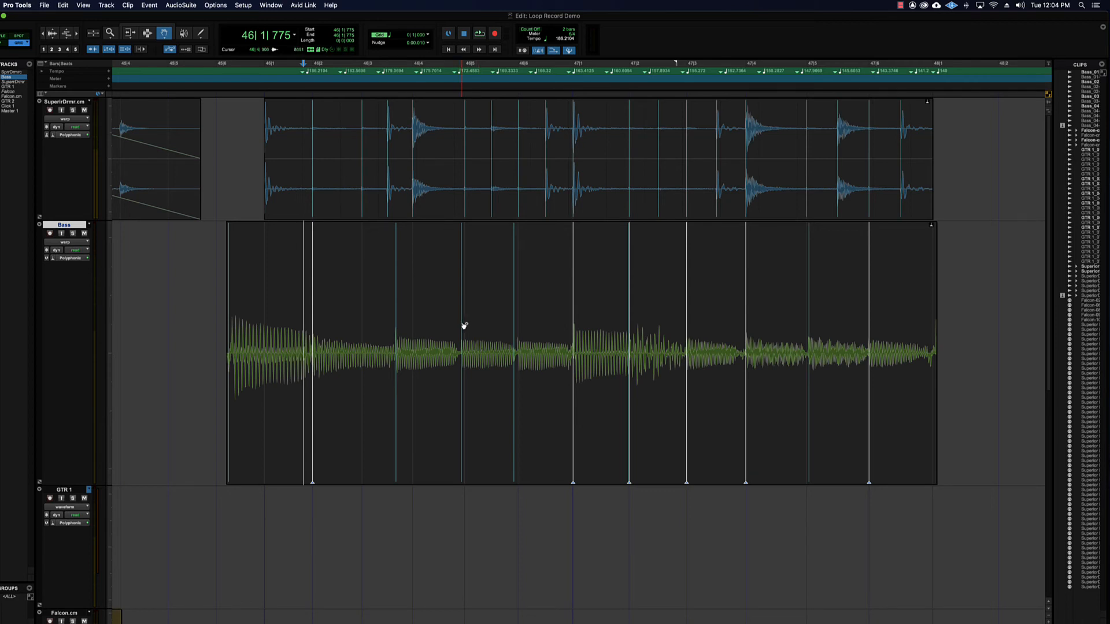
mouse_move(465, 307)
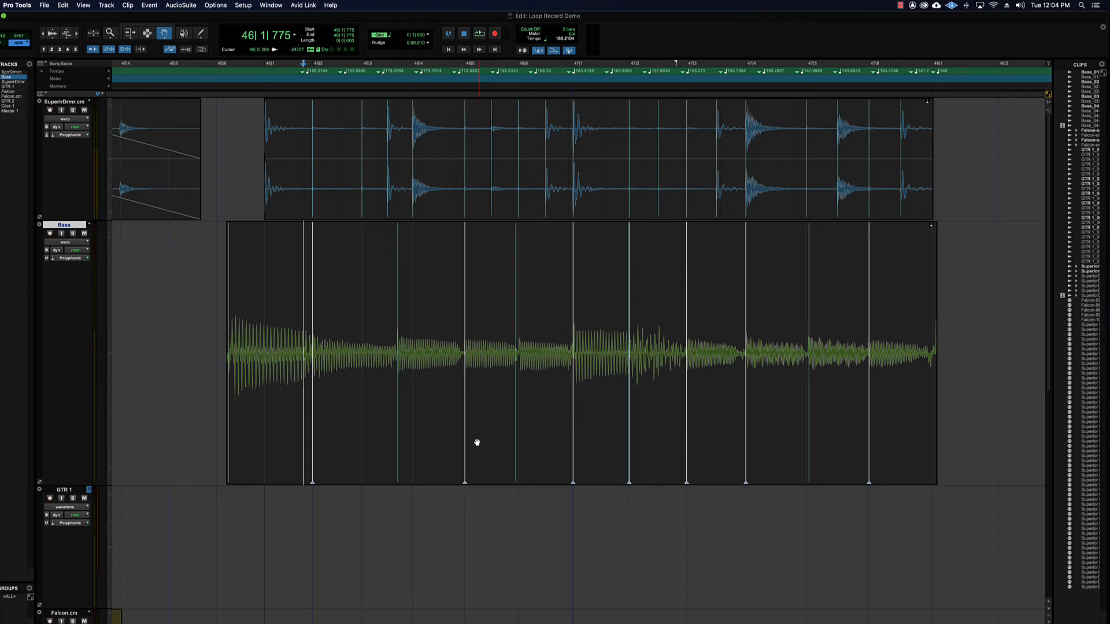
left_click(397, 400)
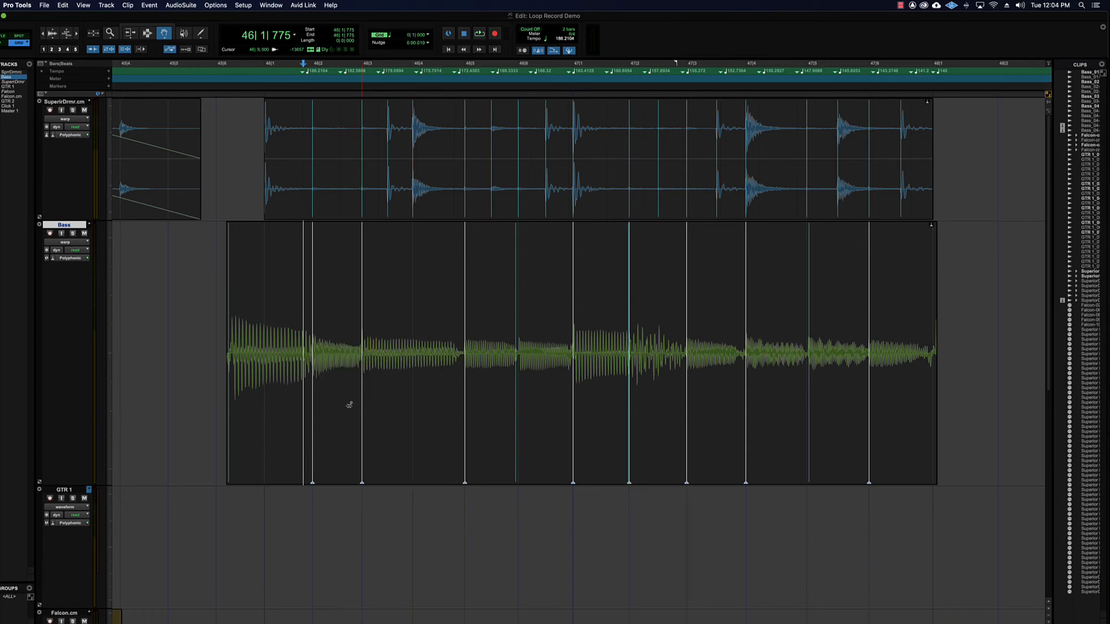
mouse_move(413, 409)
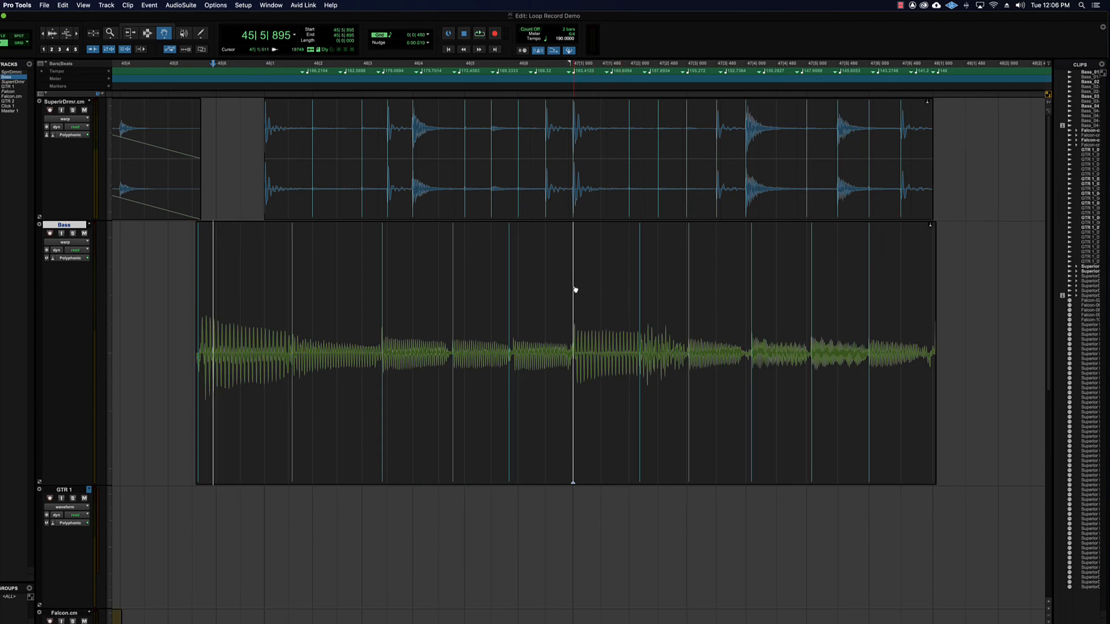
mouse_move(638, 279)
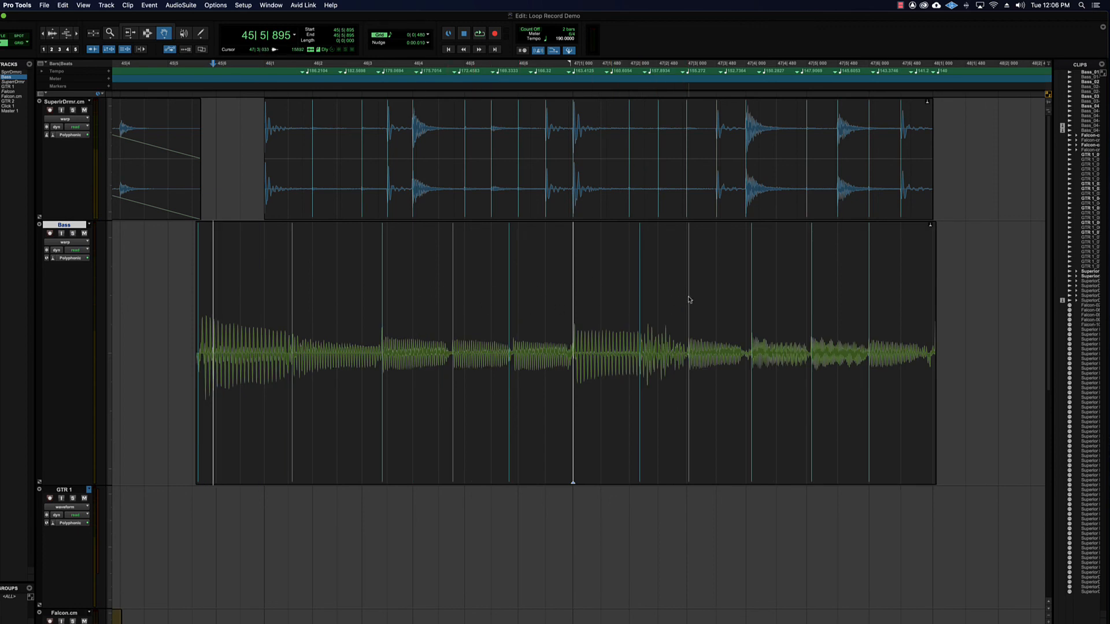
Mark a beat just after the Bass clip's middle, then reset the clip to its original timing.
left_click(686, 354)
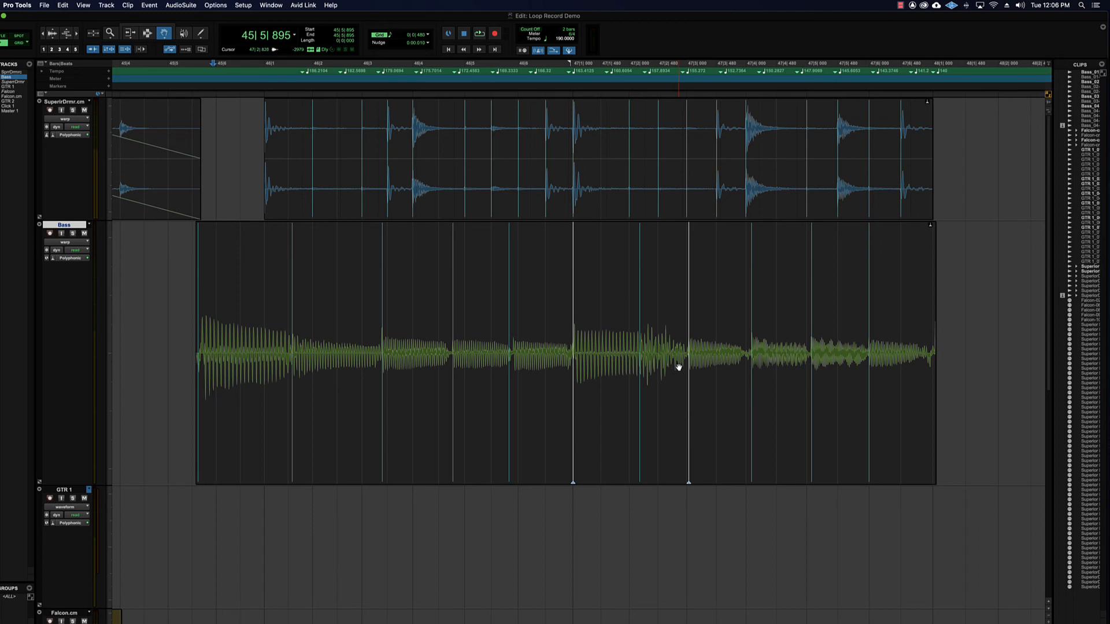
mouse_move(694, 292)
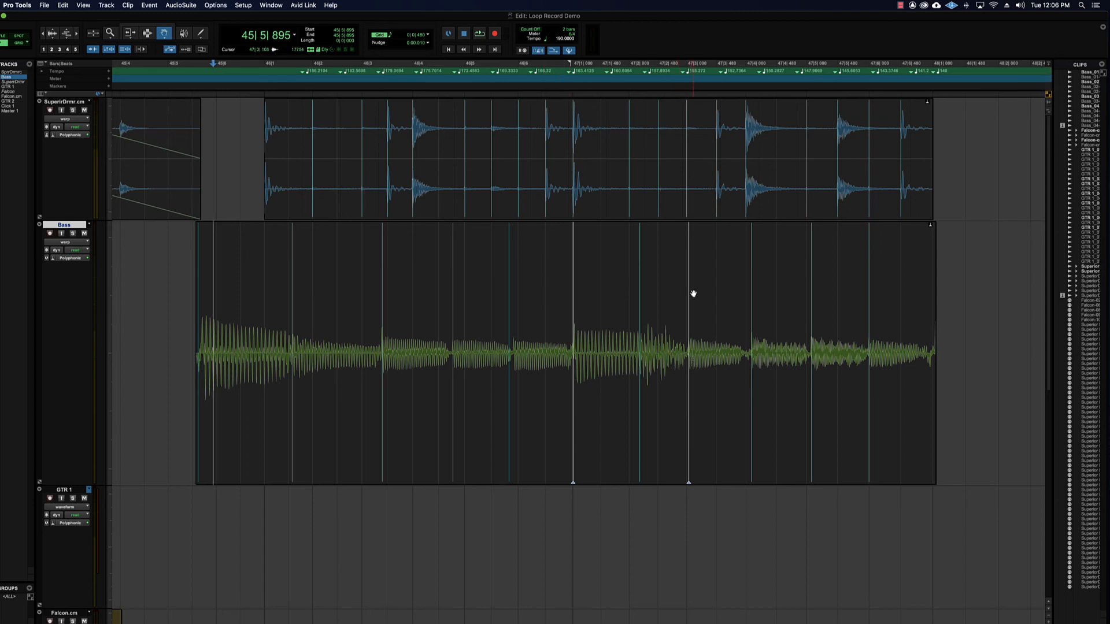
mouse_move(640, 296)
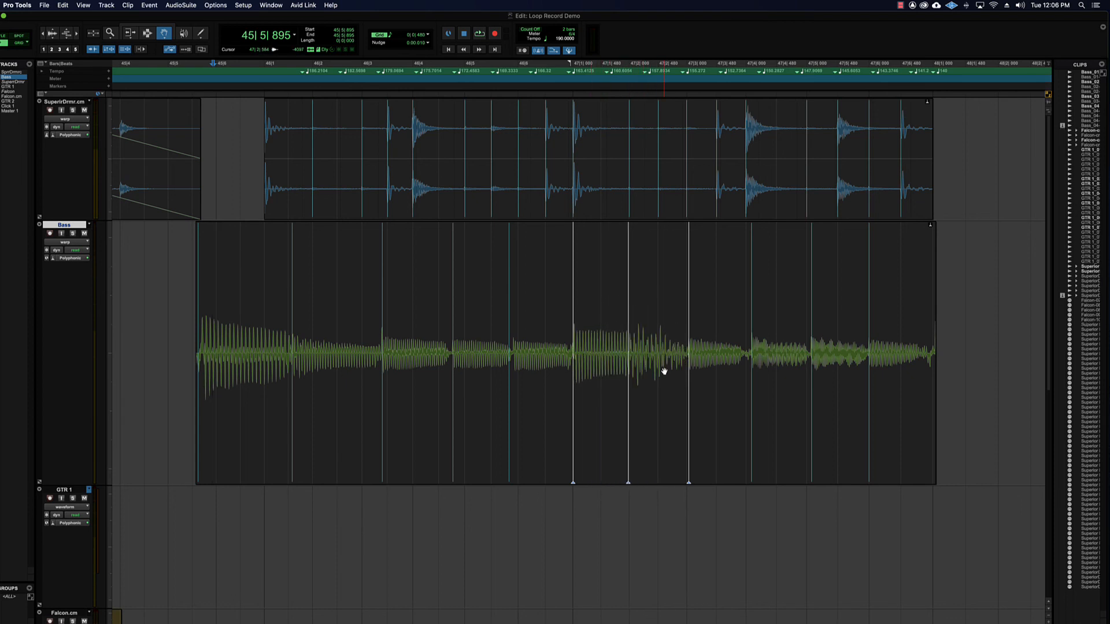
mouse_move(141, 310)
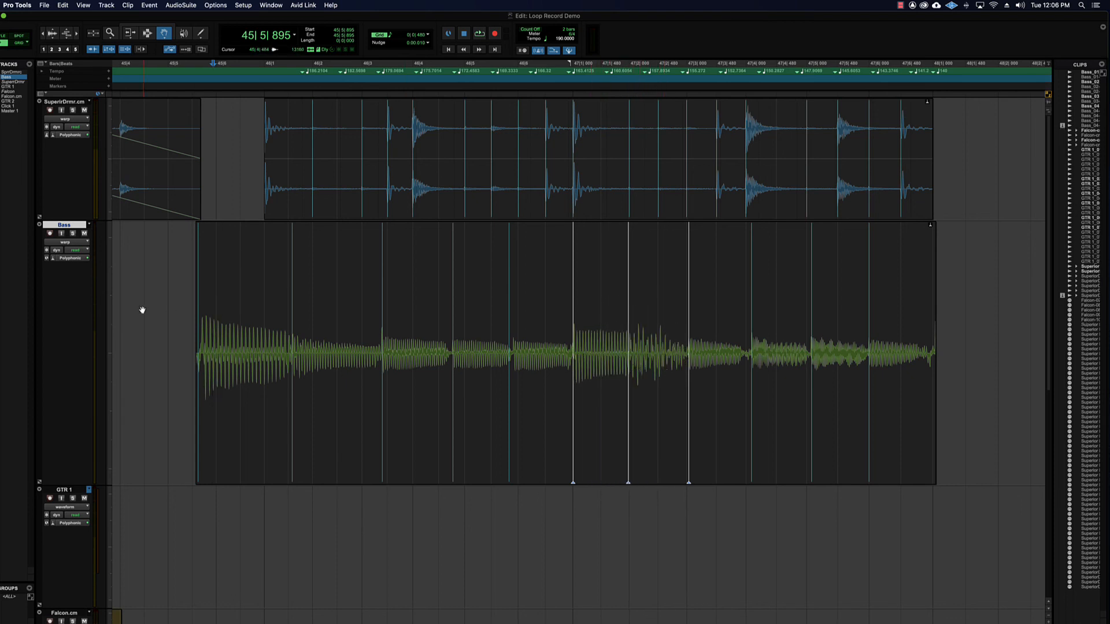
left_click(200, 336)
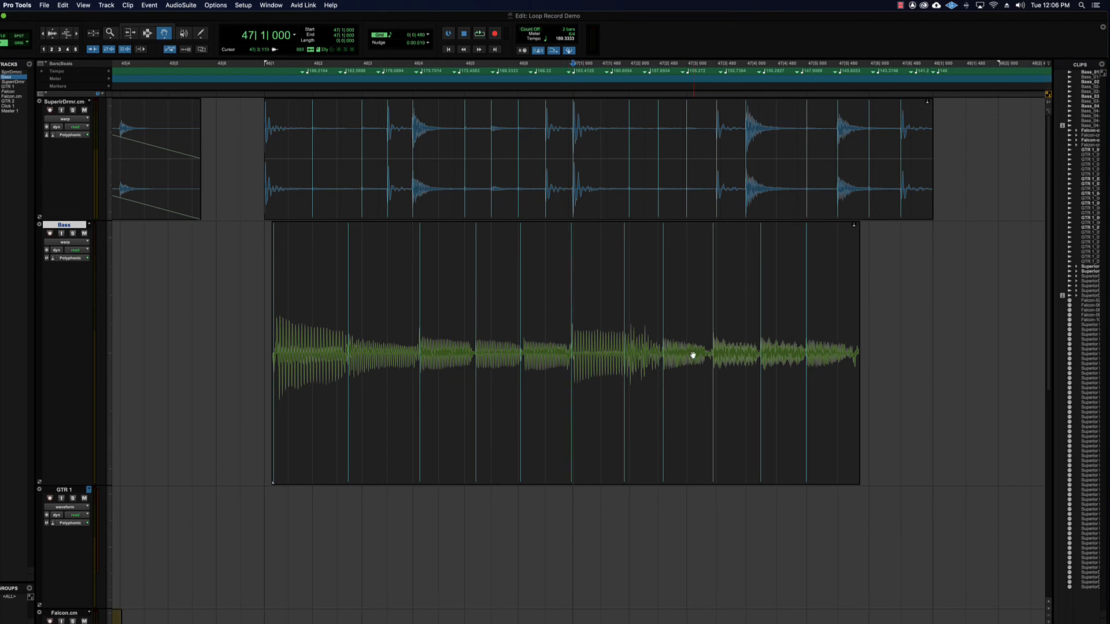
mouse_move(755, 326)
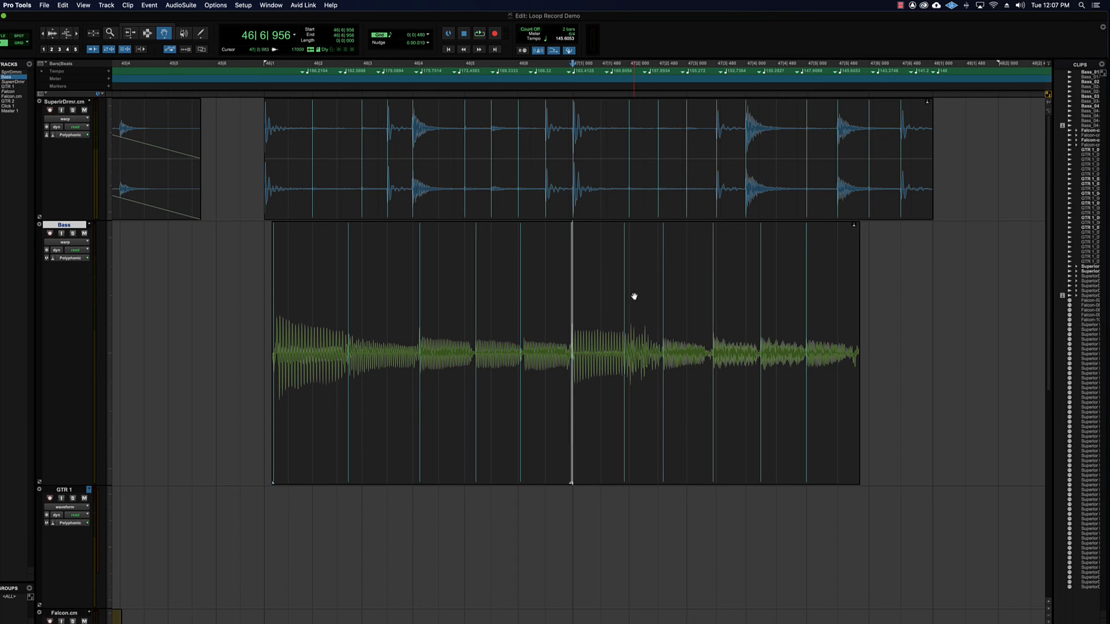
mouse_move(622, 257)
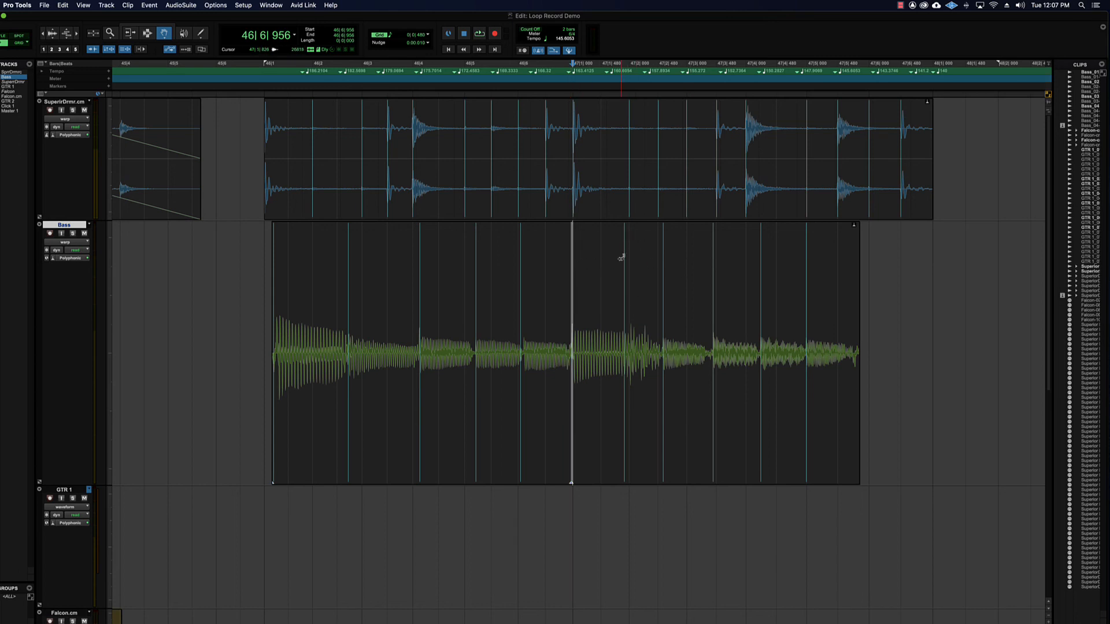
mouse_move(573, 447)
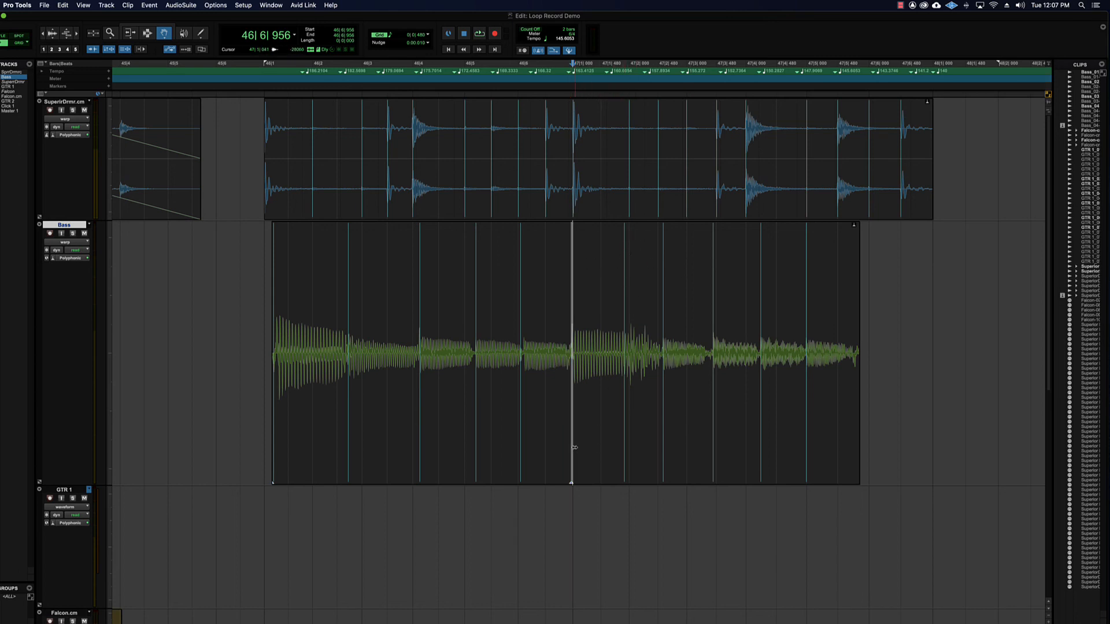
mouse_move(658, 336)
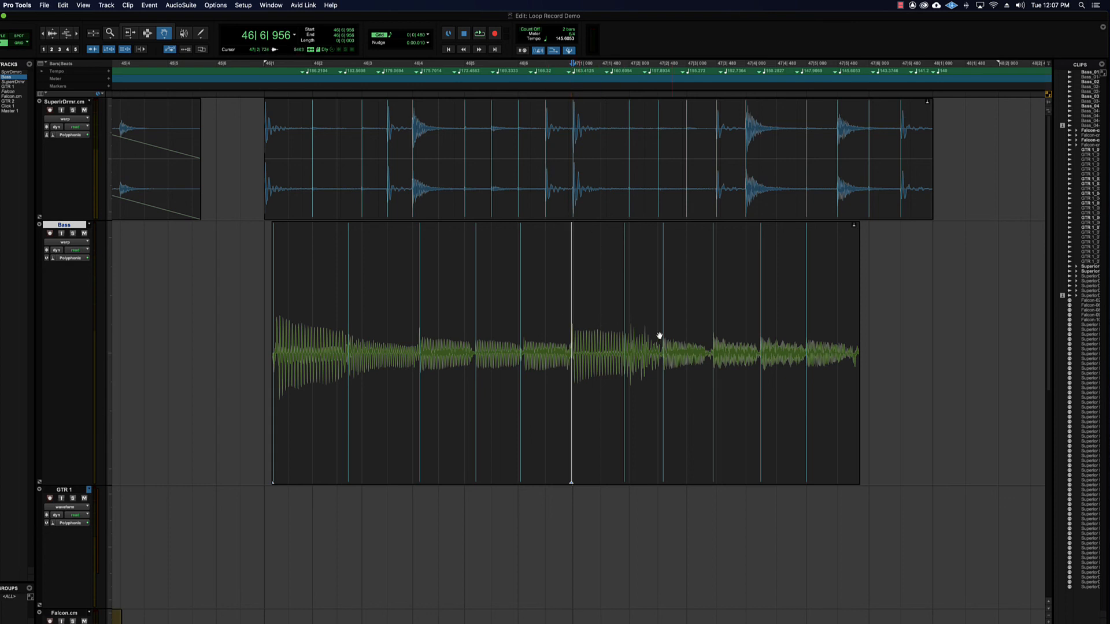
mouse_move(626, 345)
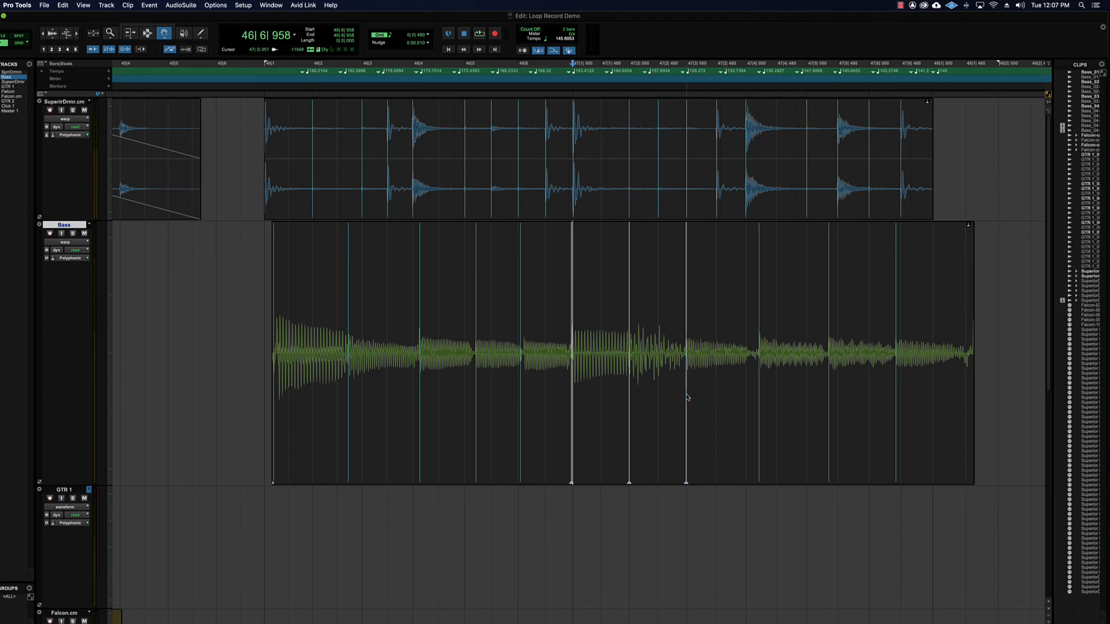
mouse_move(759, 383)
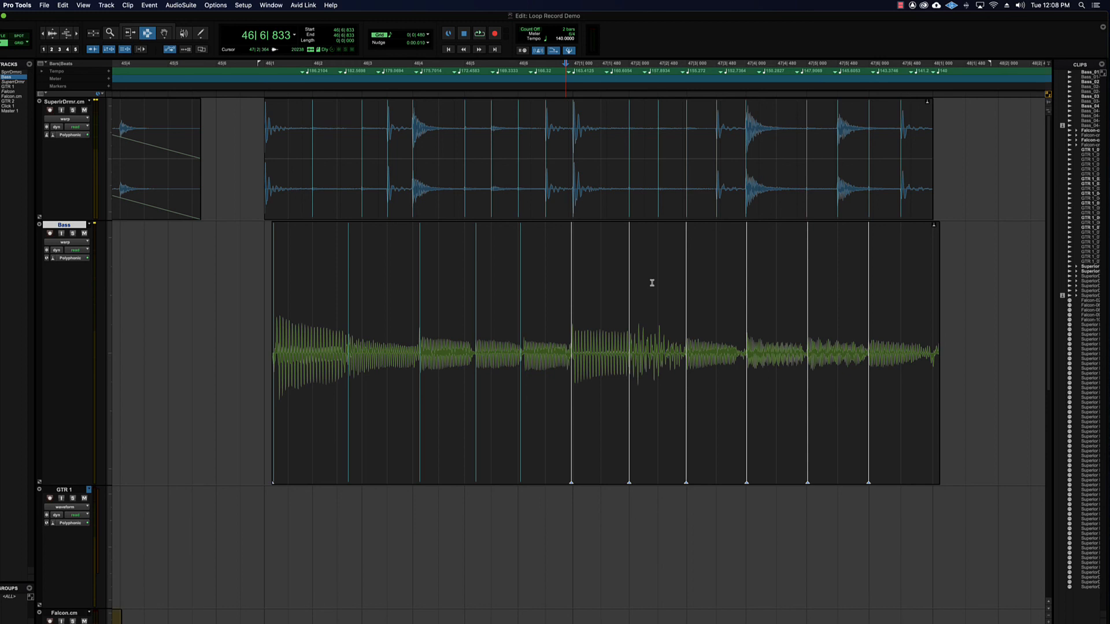
mouse_move(569, 280)
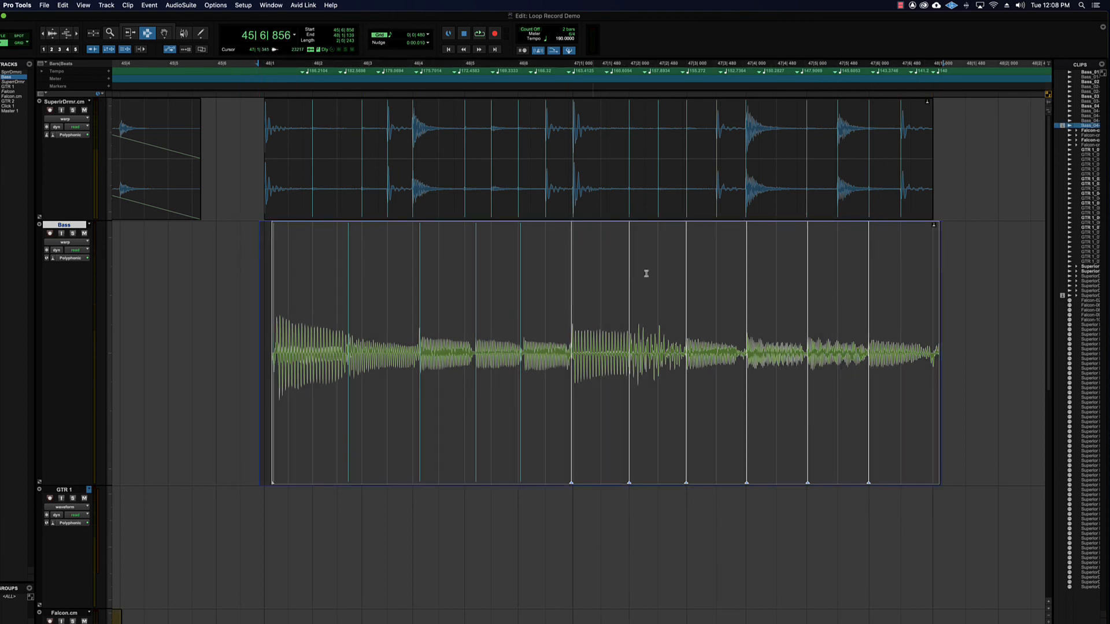
Deselect the Bass clip after its second-half markers follow the drums' slowing hits.
left_click(313, 254)
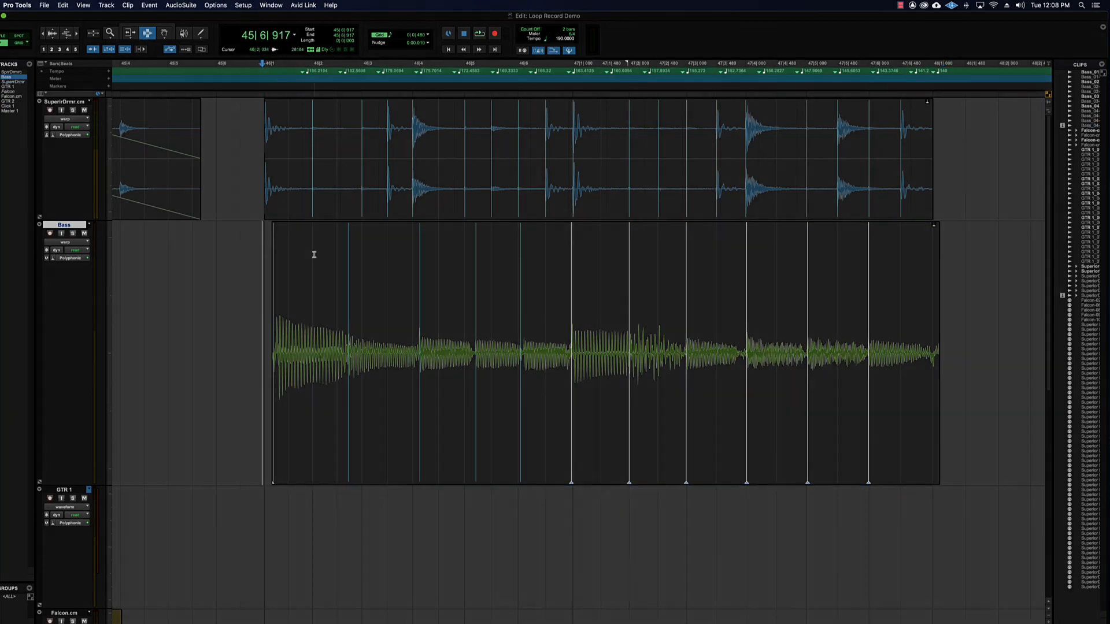